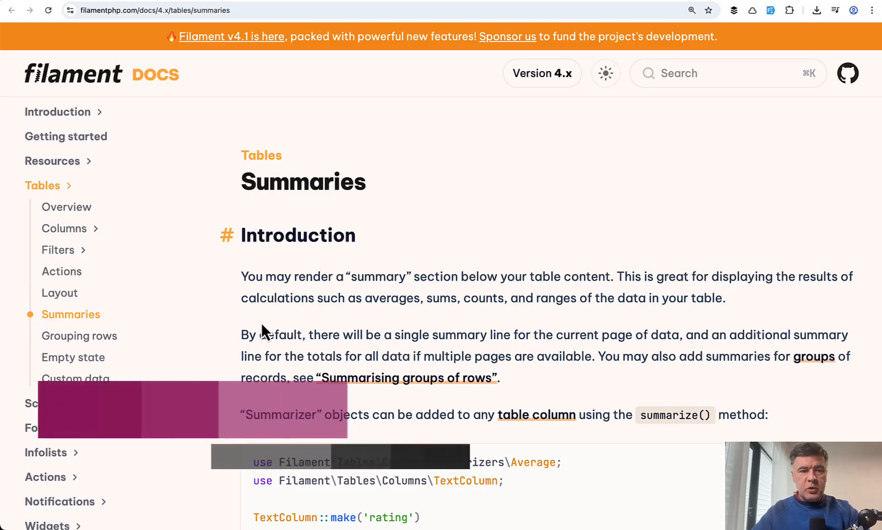
Scroll the Products table to the summary rows and highlight this page's Units In Stock total
scroll("down", 3)
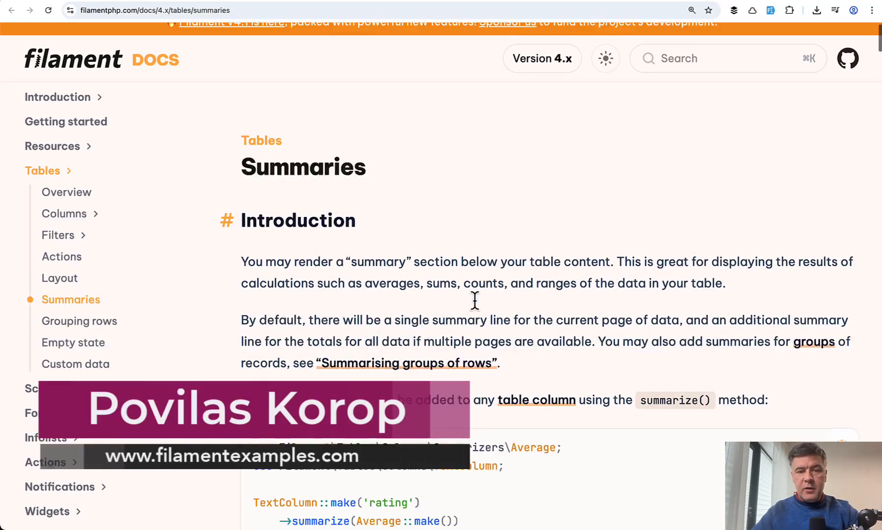
scroll("down", 3)
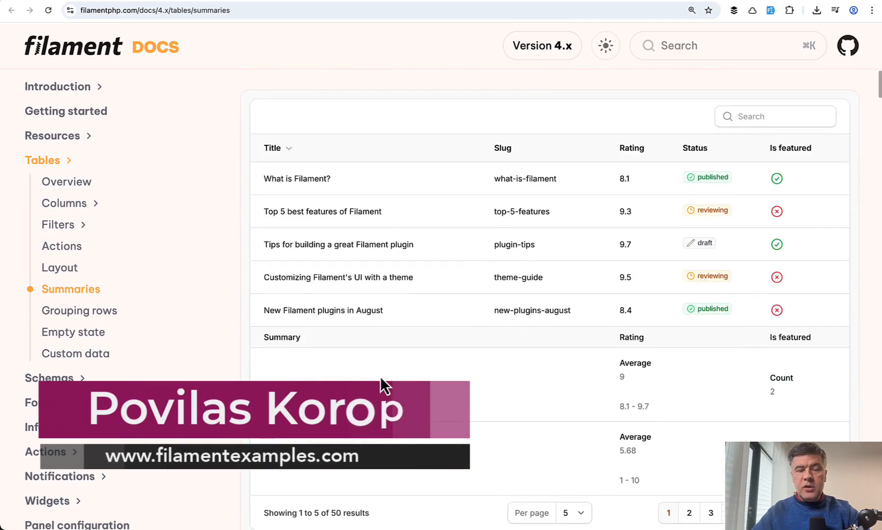
scroll("down", 3)
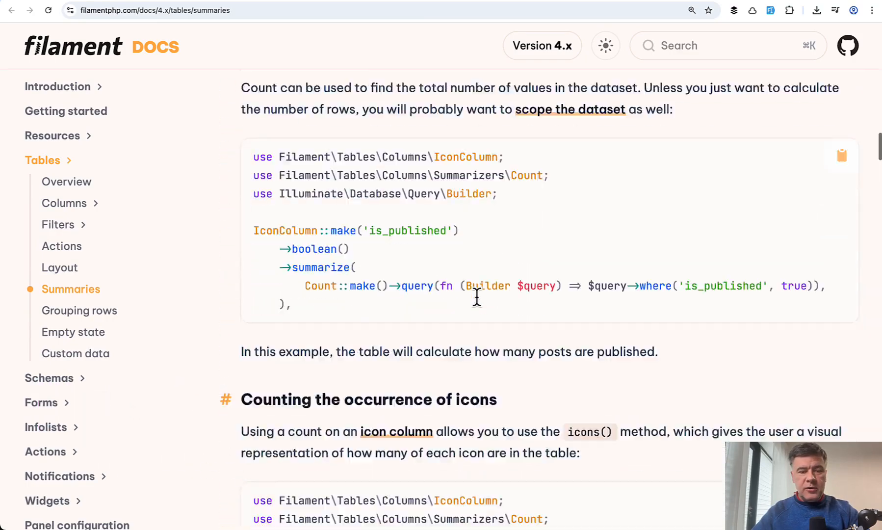
scroll("down", 3)
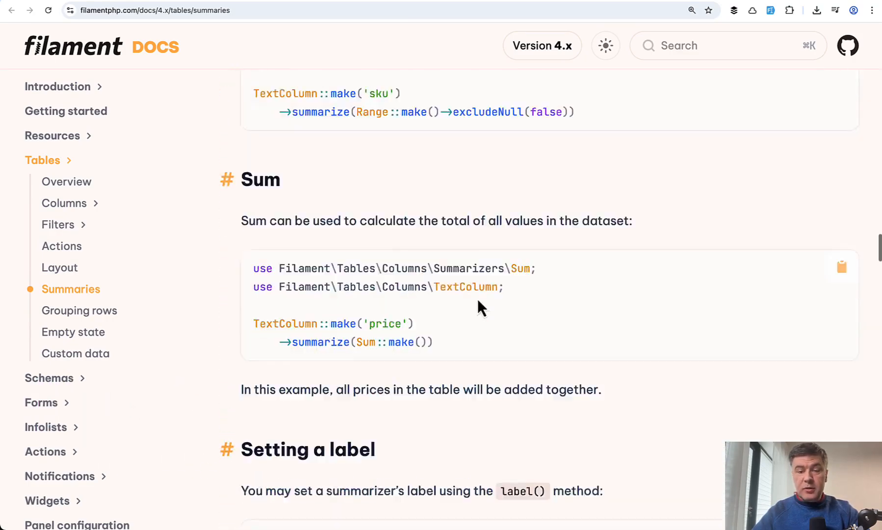
scroll("down", 3)
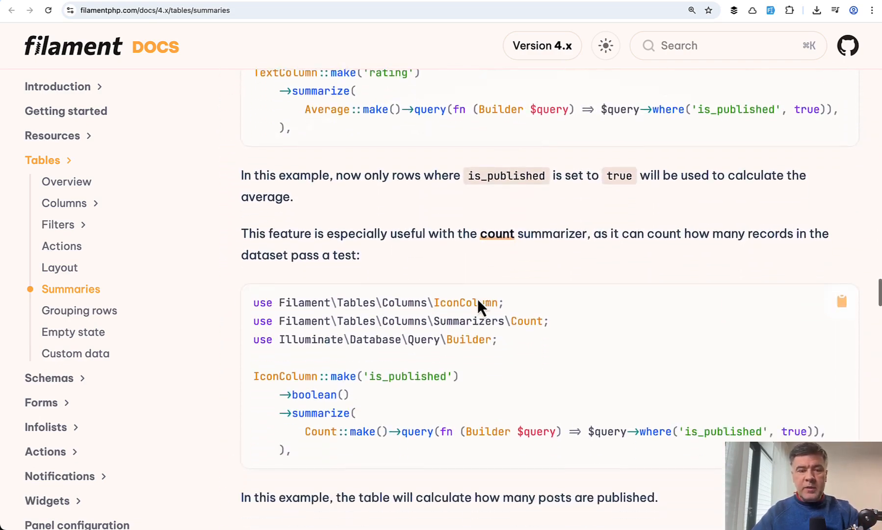
scroll("down", 3)
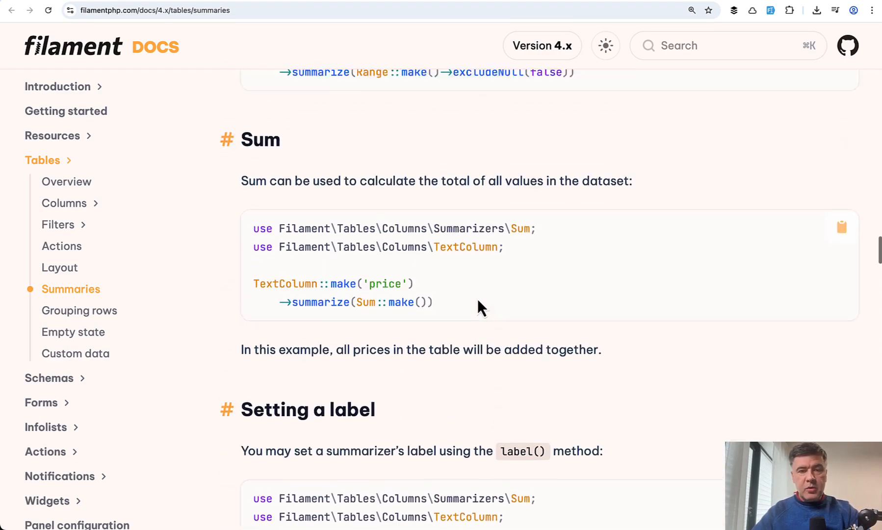
scroll("up", 3)
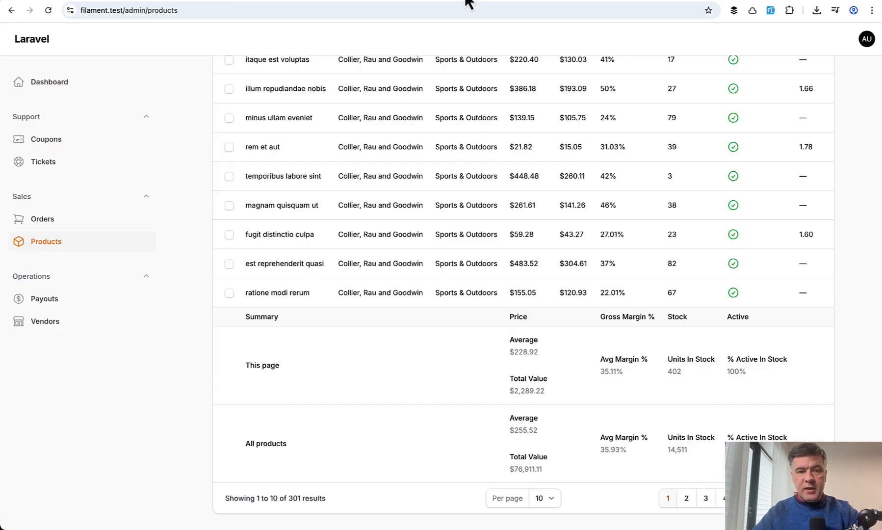
scroll("up", 3)
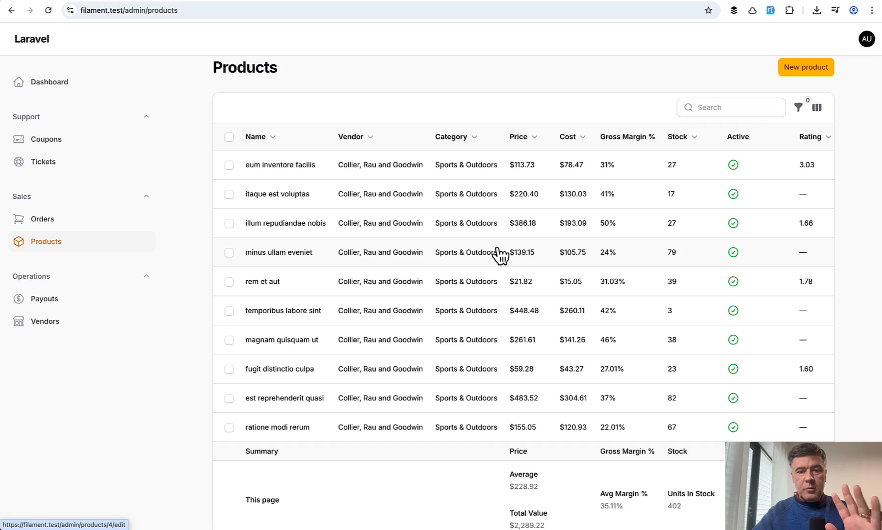
scroll("down", 3)
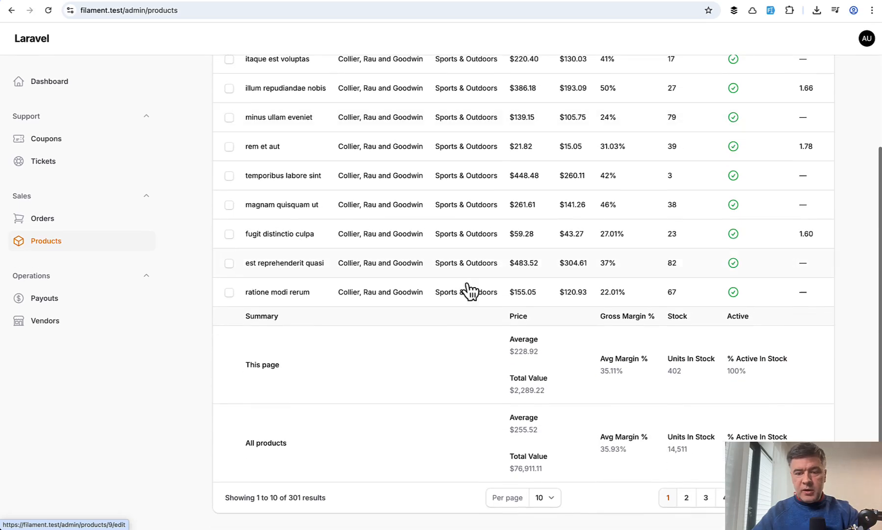
mouse_move(166, 415)
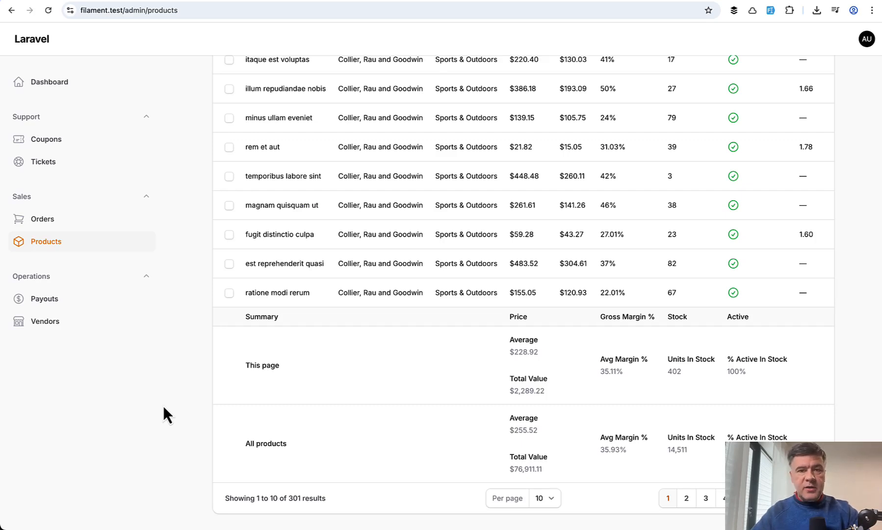
scroll("up", 3)
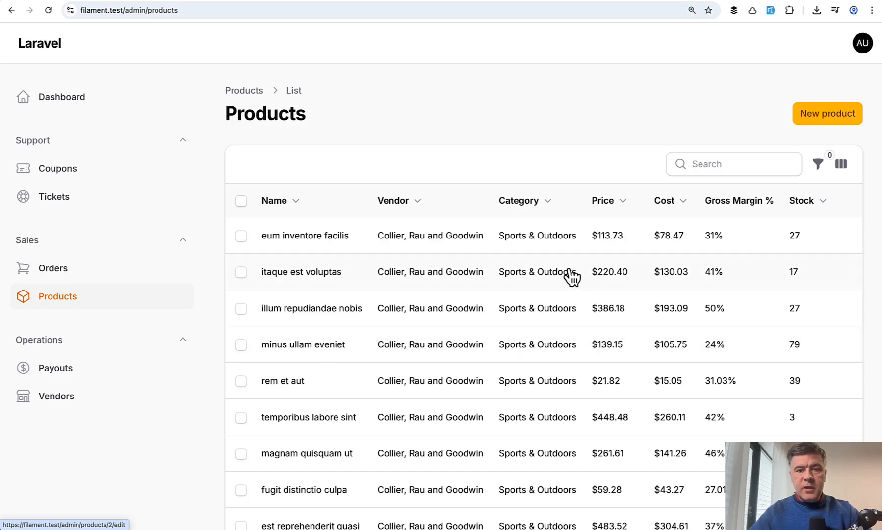
mouse_move(634, 241)
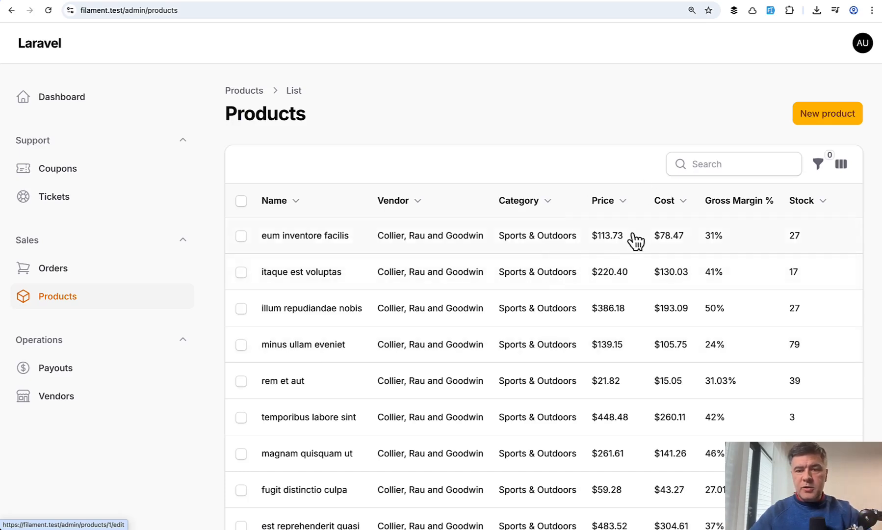
scroll("down", 3)
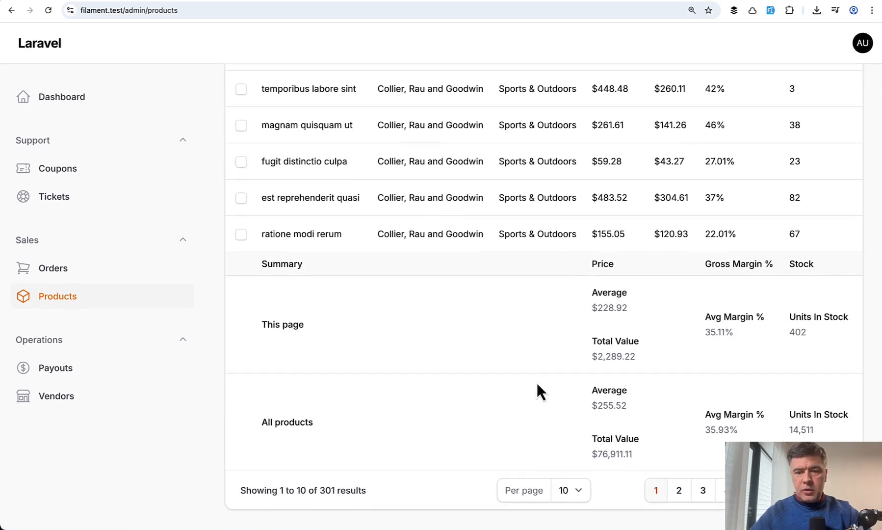
scroll("right", 3)
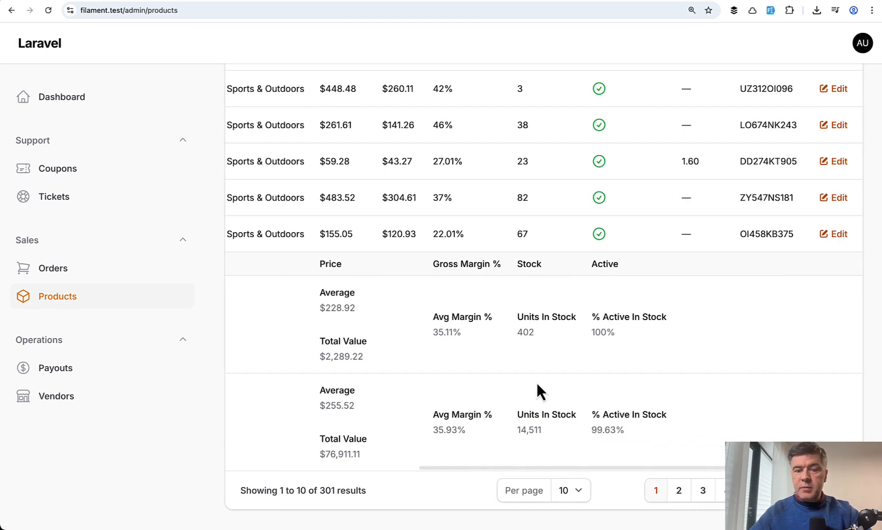
mouse_move(531, 392)
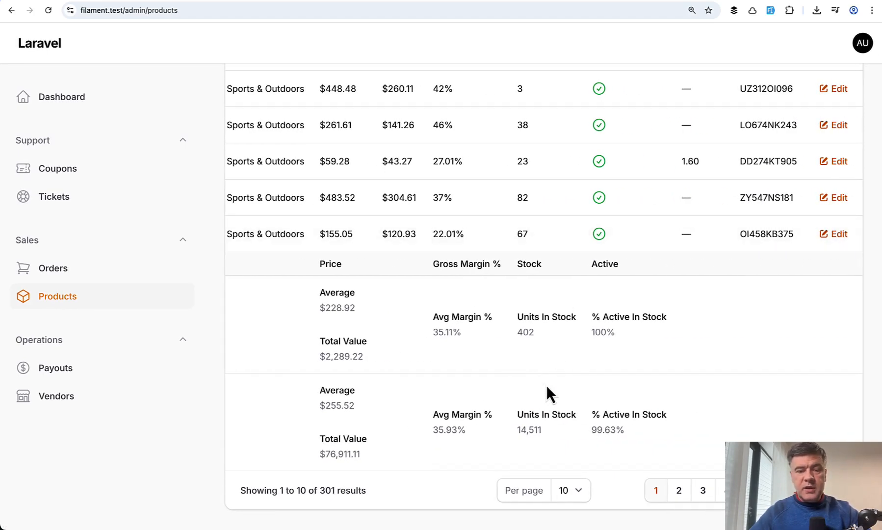
double_click(545, 316)
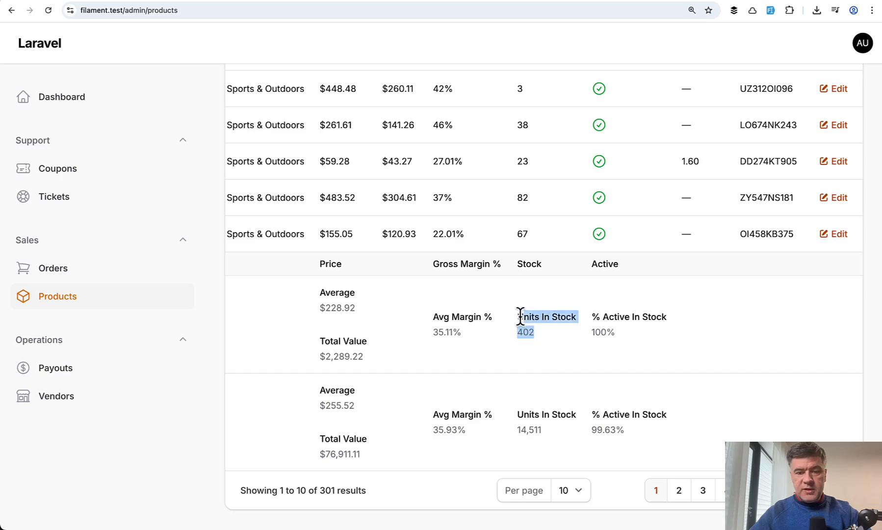
scroll("up", 3)
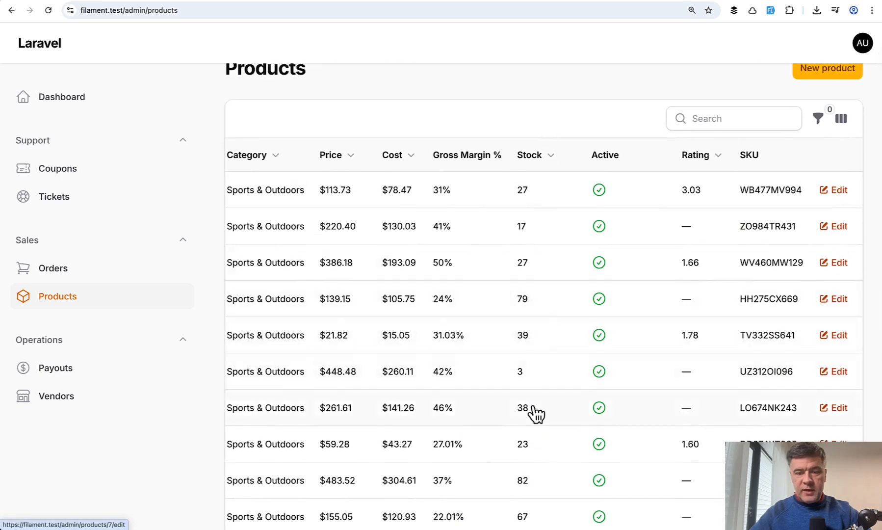
scroll("down", 3)
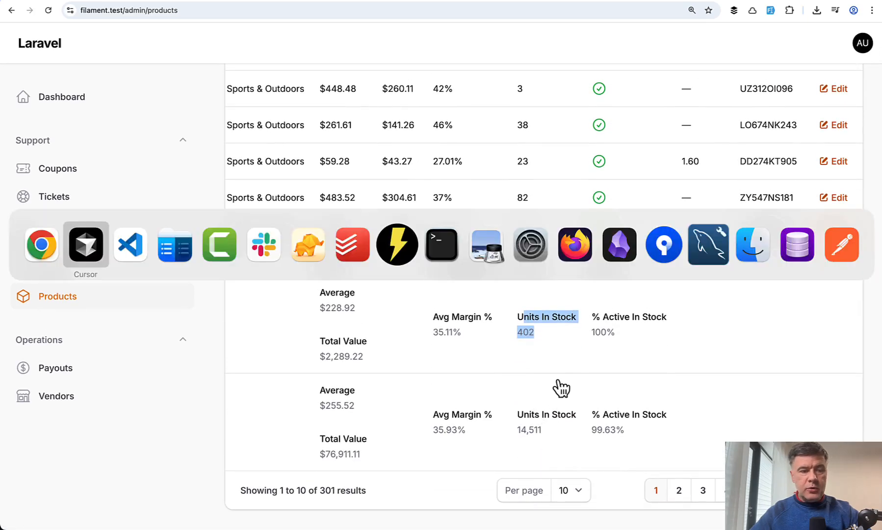
Return to the Products table in the browser and review its columns and summary rows
left_click(131, 244)
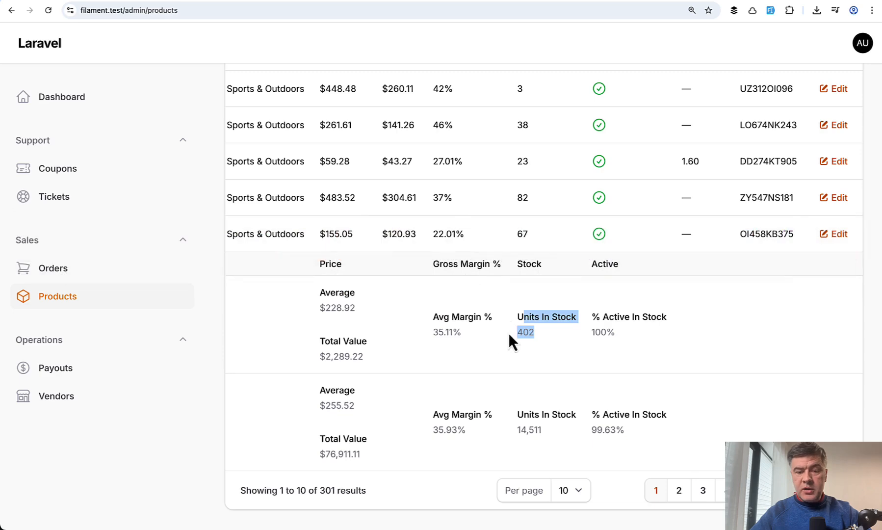
scroll("left", 3)
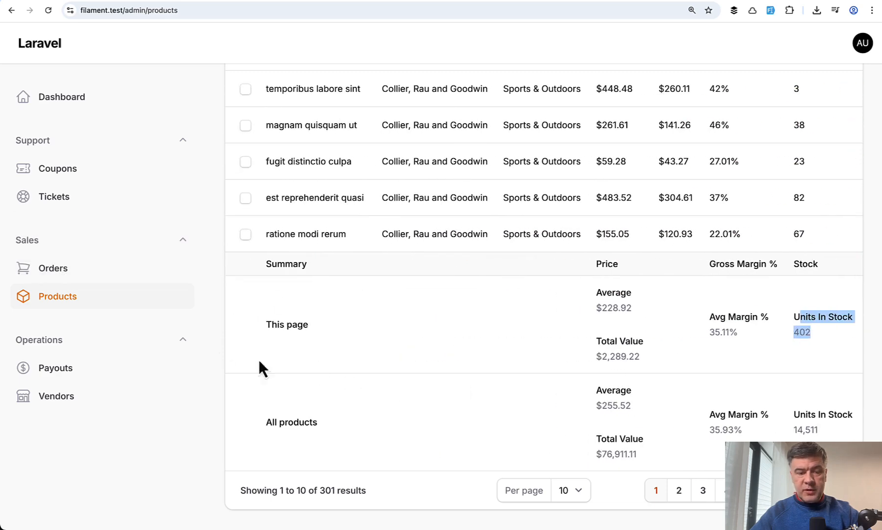
mouse_move(461, 427)
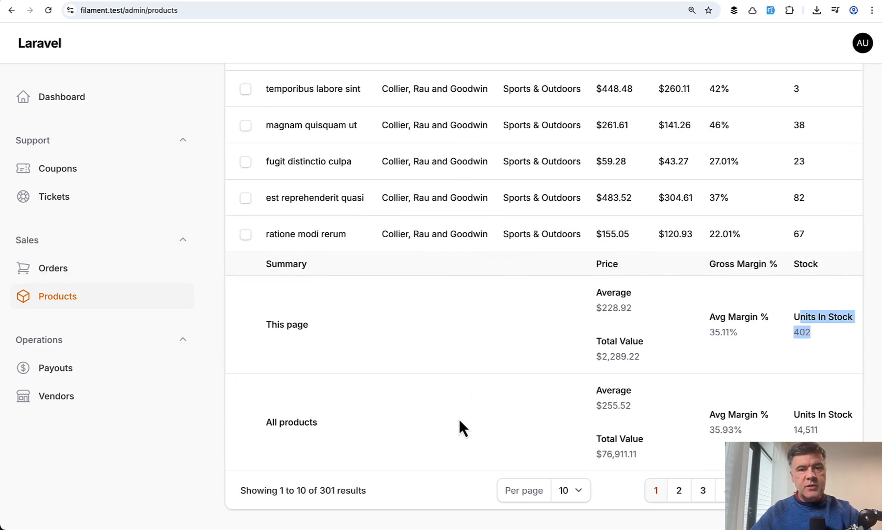
scroll("right", 3)
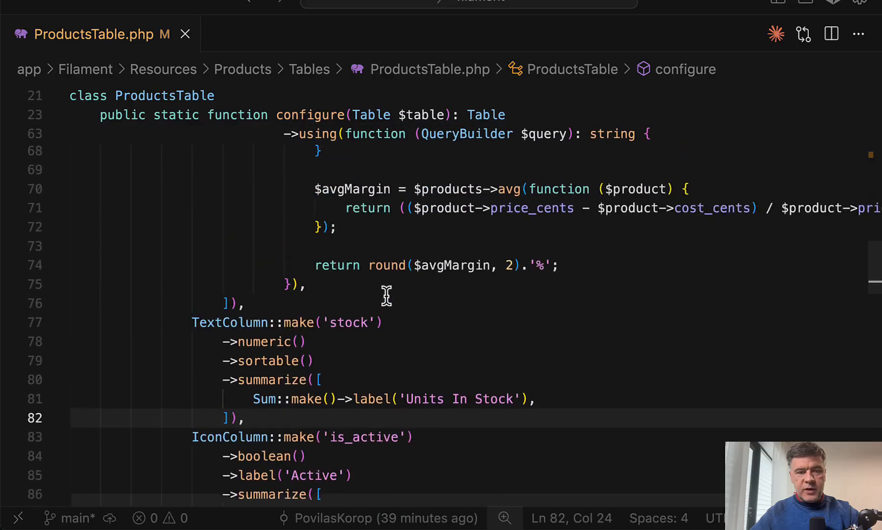
scroll("up", 3)
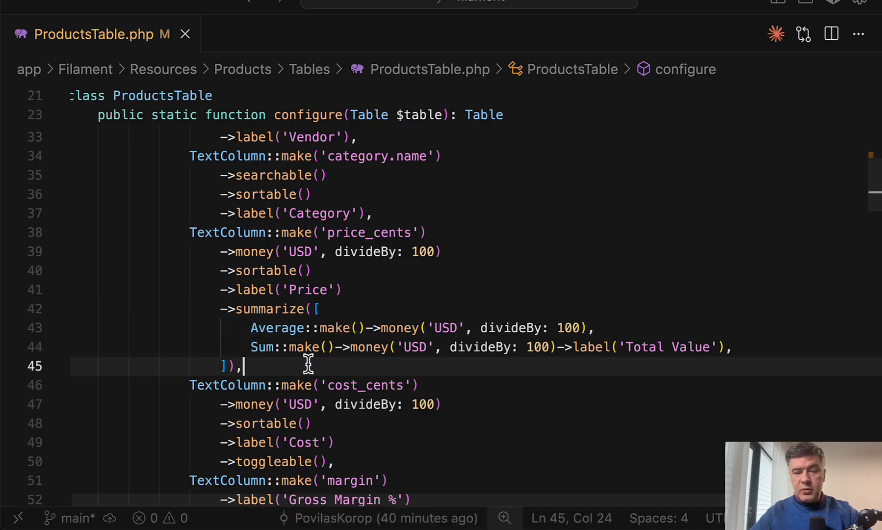
scroll("down", 3)
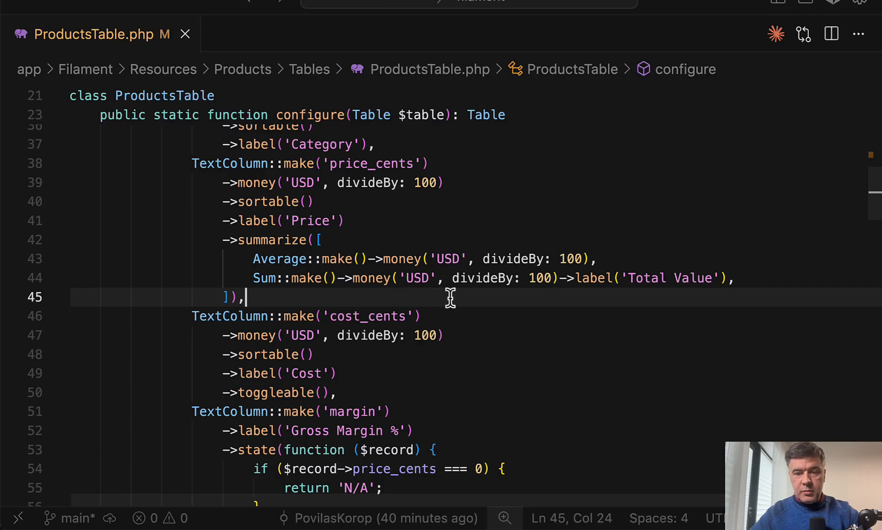
mouse_move(576, 348)
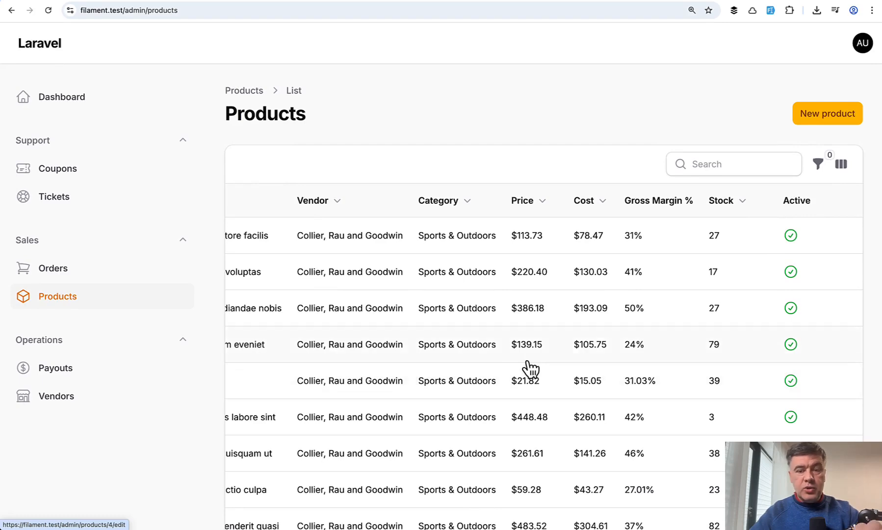
scroll("down", 3)
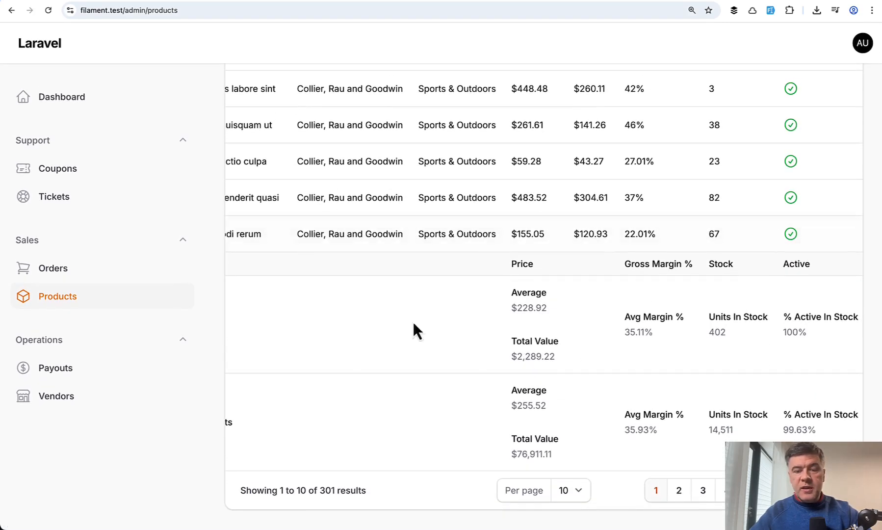
mouse_move(597, 379)
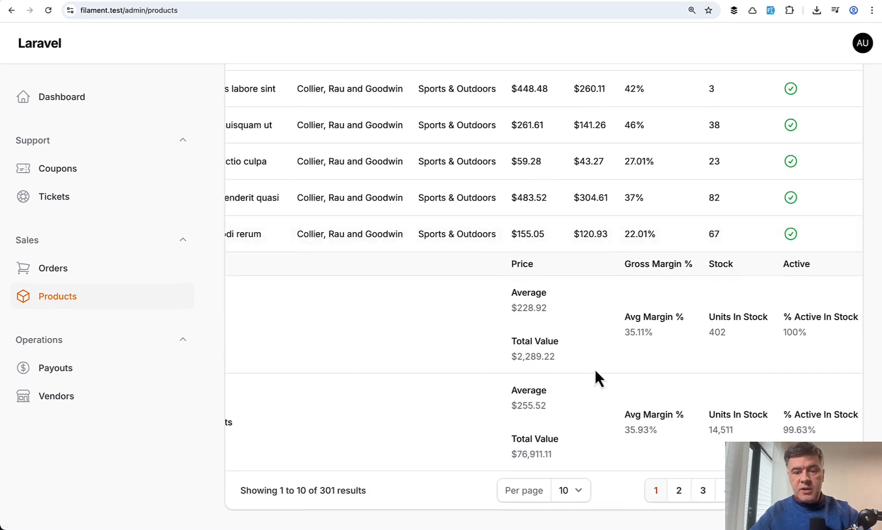
Filter products to the Automotive category, toggling Low Stock on then off, and check the recalculated summaries
left_click(817, 164)
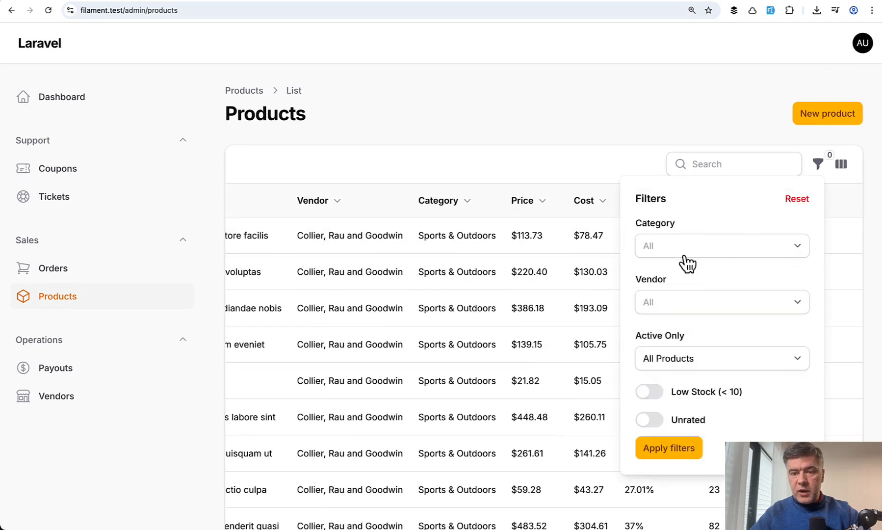
left_click(722, 245)
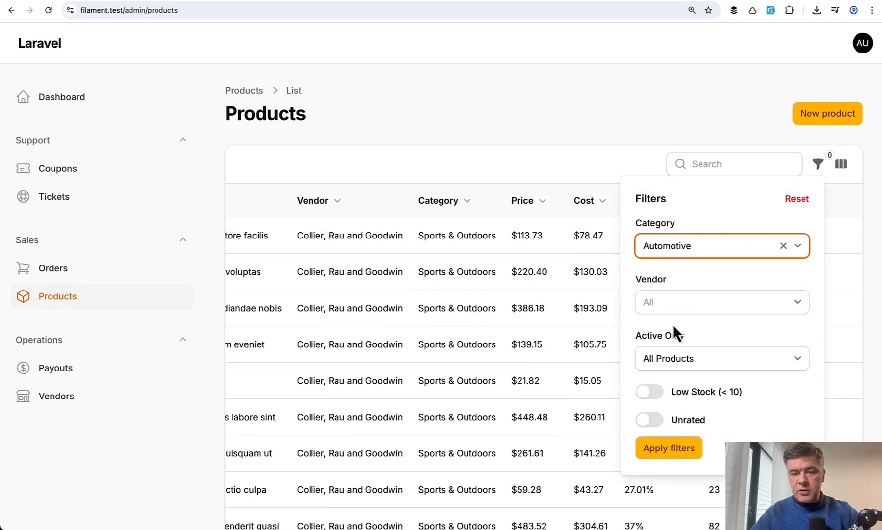
left_click(648, 391)
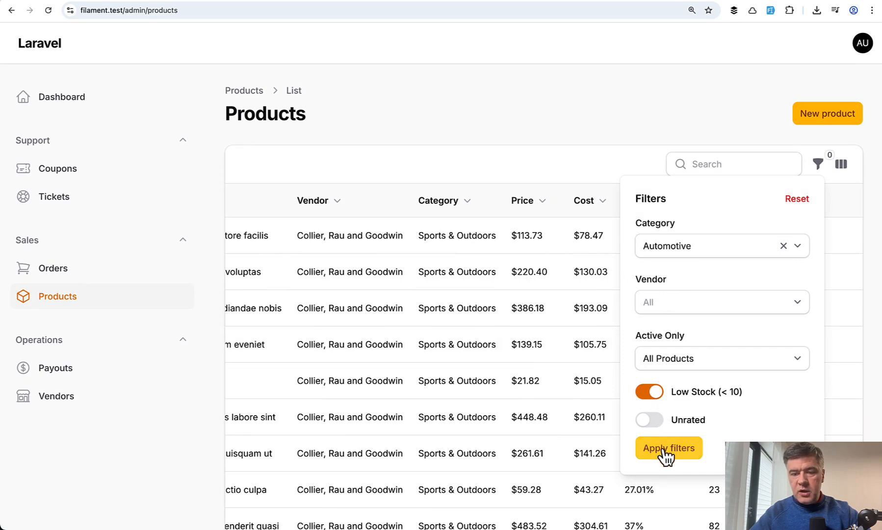
left_click(668, 448)
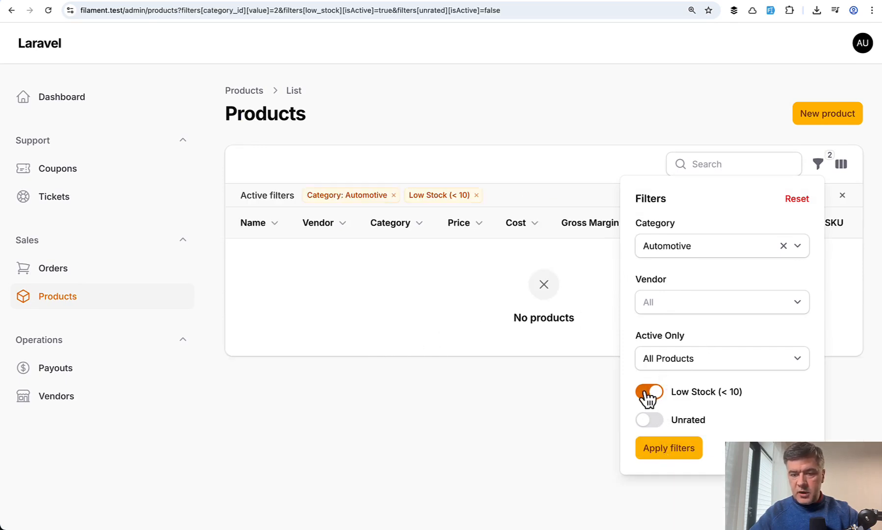
left_click(648, 392)
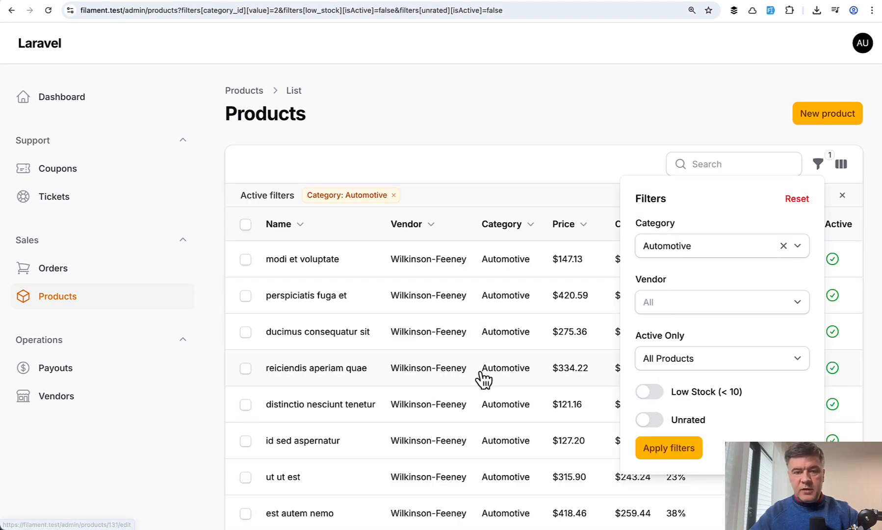
scroll("down", 3)
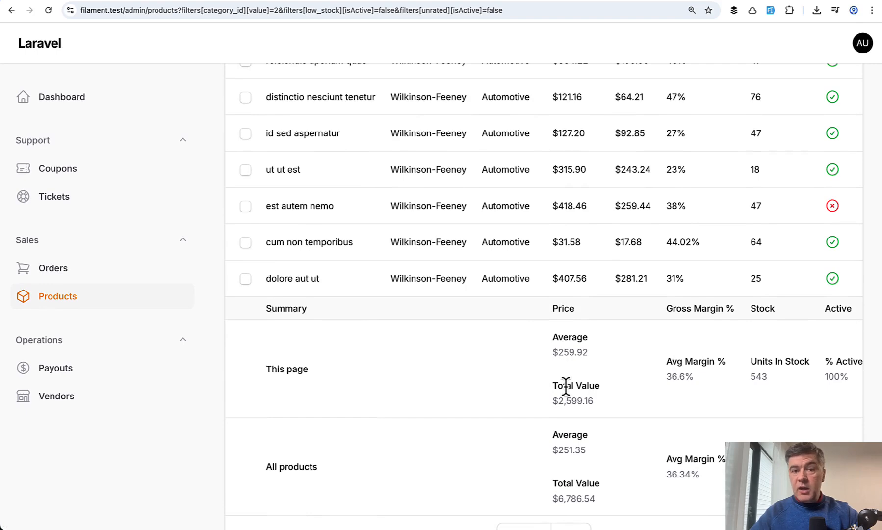
scroll("up", 3)
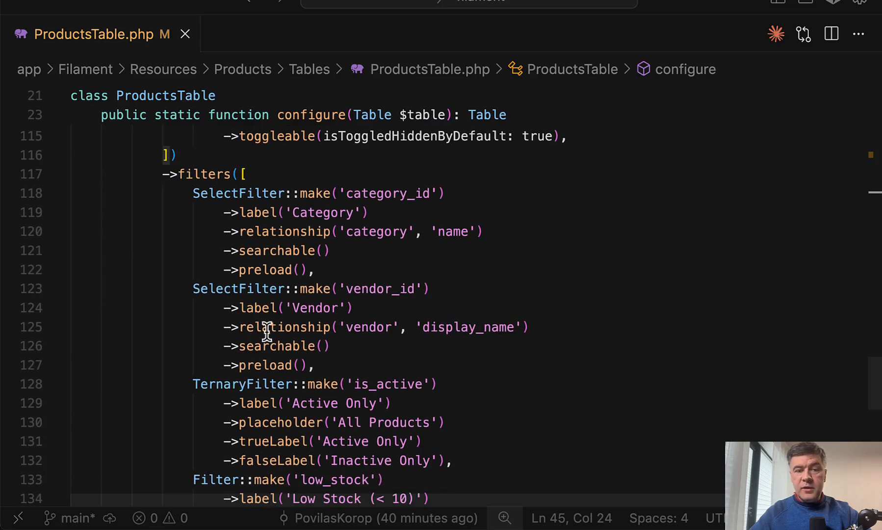
Scroll through the low_stock and unrated toggle filters in ProductsTable.php's filters array
scroll("down", 3)
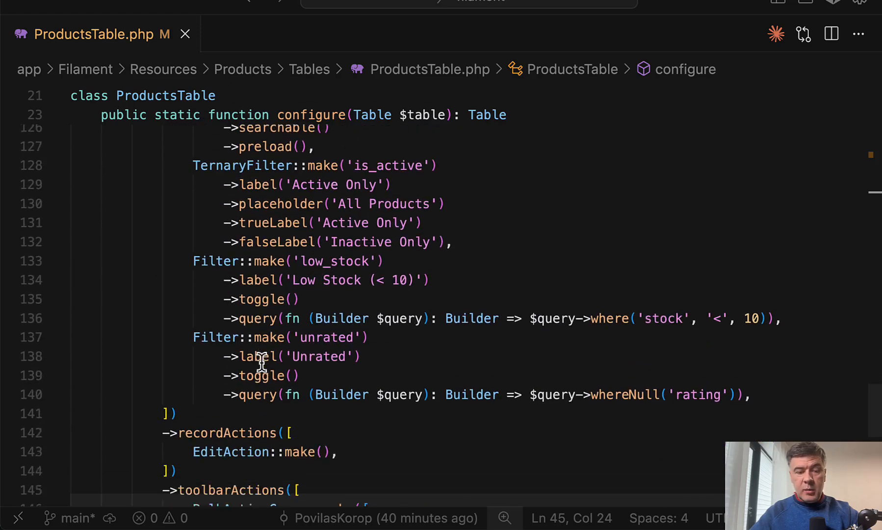
scroll("down", 3)
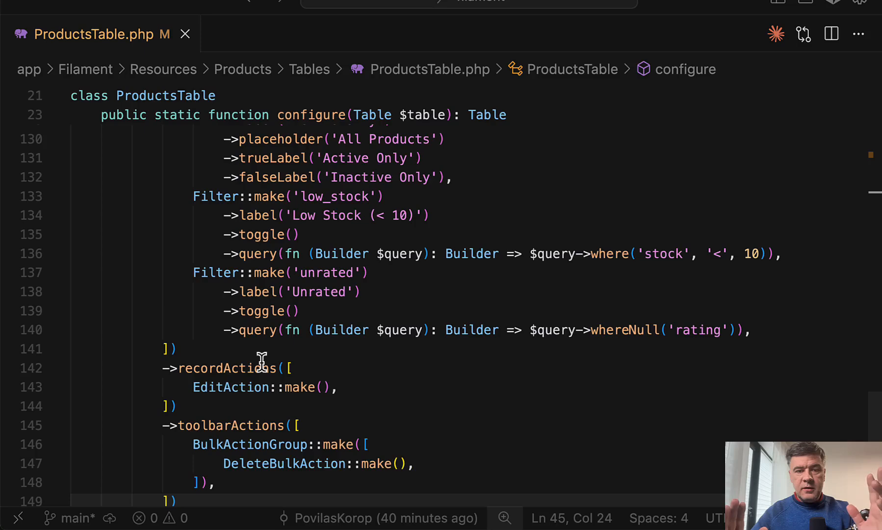
scroll("up", 3)
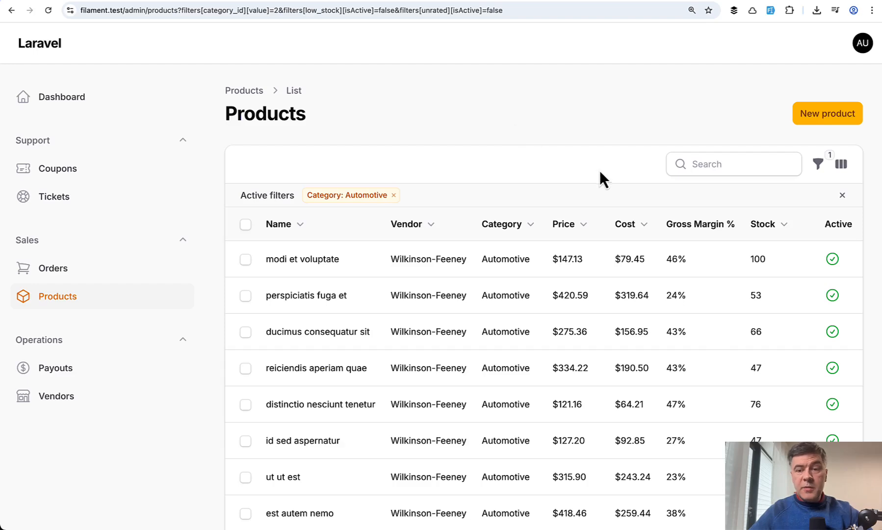
Search the Automotive products for 'modi' to narrow the table to one product
left_click(732, 164)
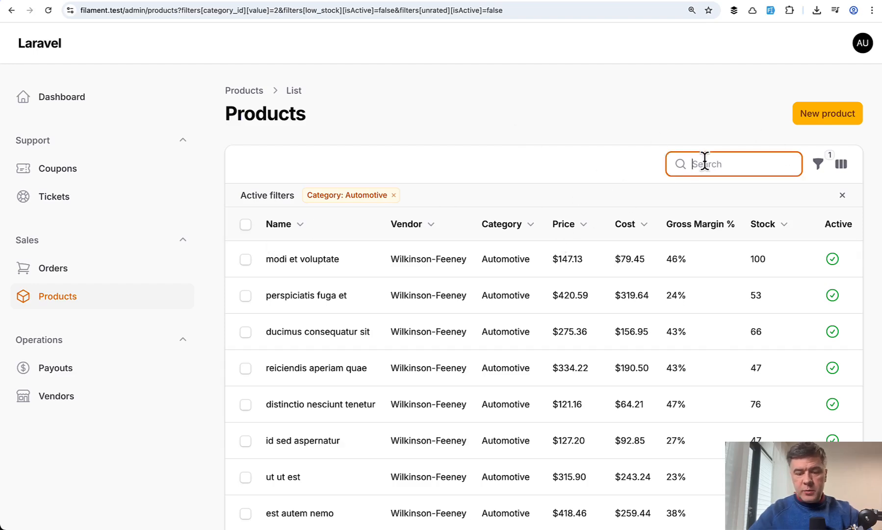
type("modi")
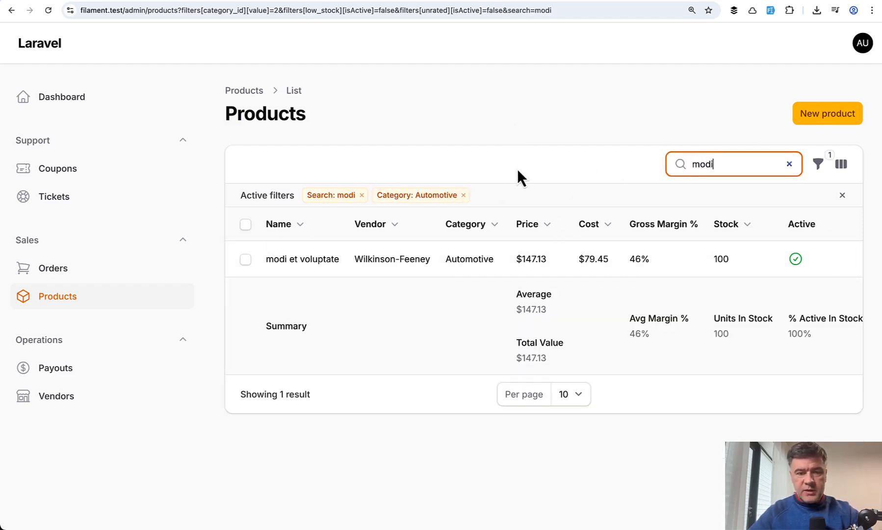
mouse_move(537, 335)
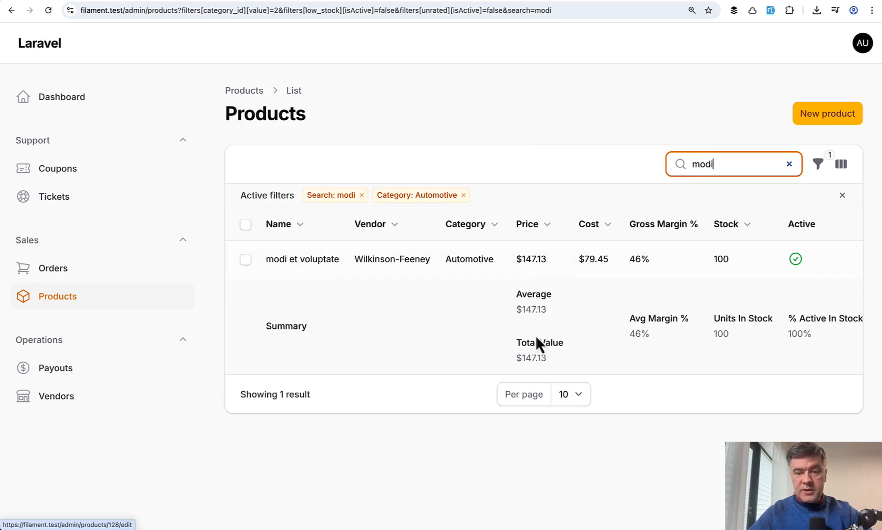
mouse_move(732, 360)
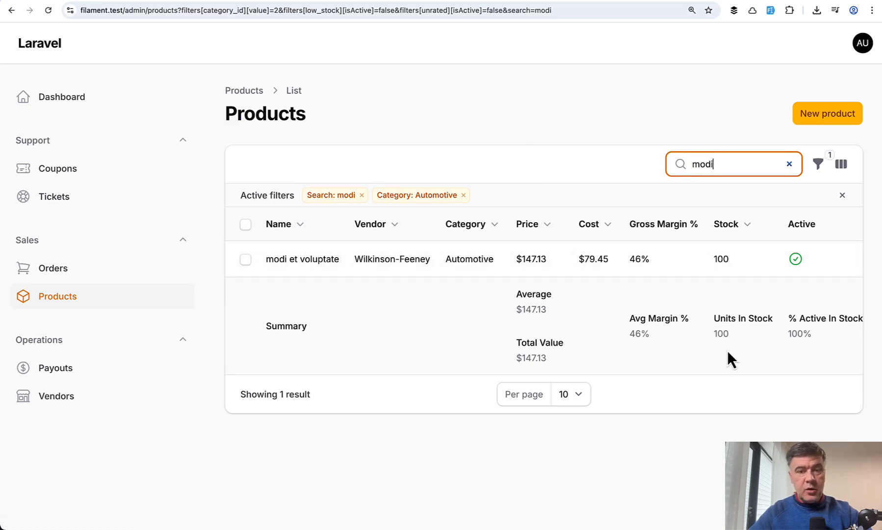
mouse_move(860, 96)
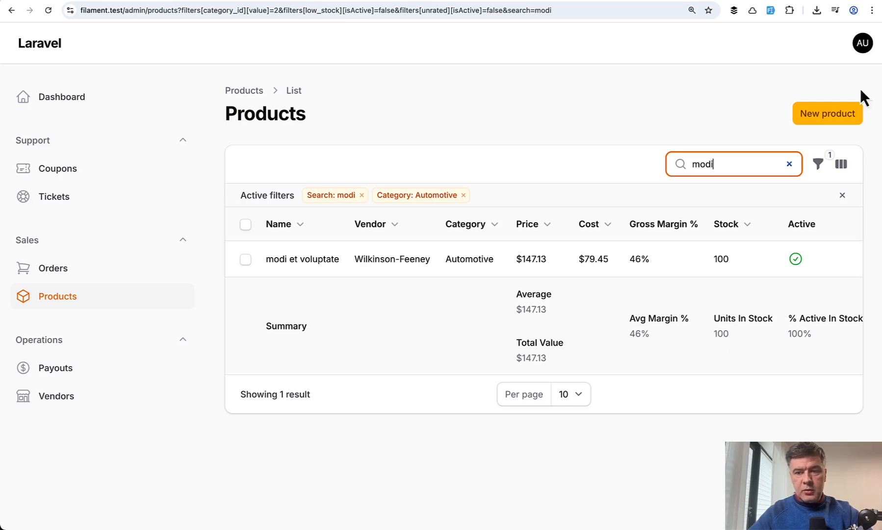
mouse_move(673, 222)
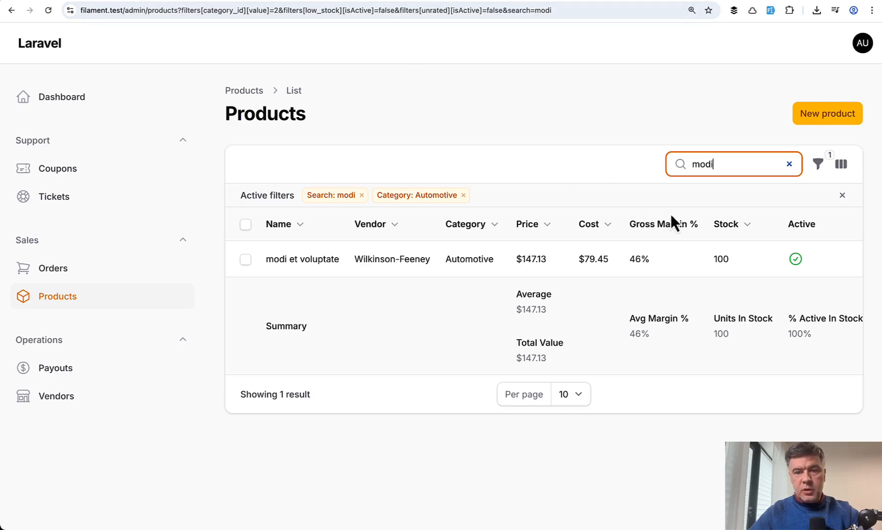
mouse_move(537, 136)
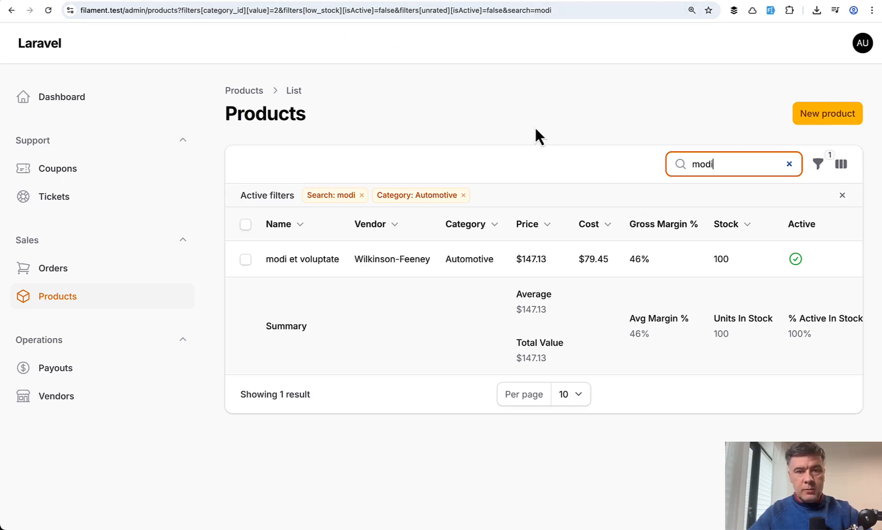
Open the Orders list from the sidebar and scroll to its Gross Revenue, Net Revenue and % Fulfilled summaries
left_click(53, 269)
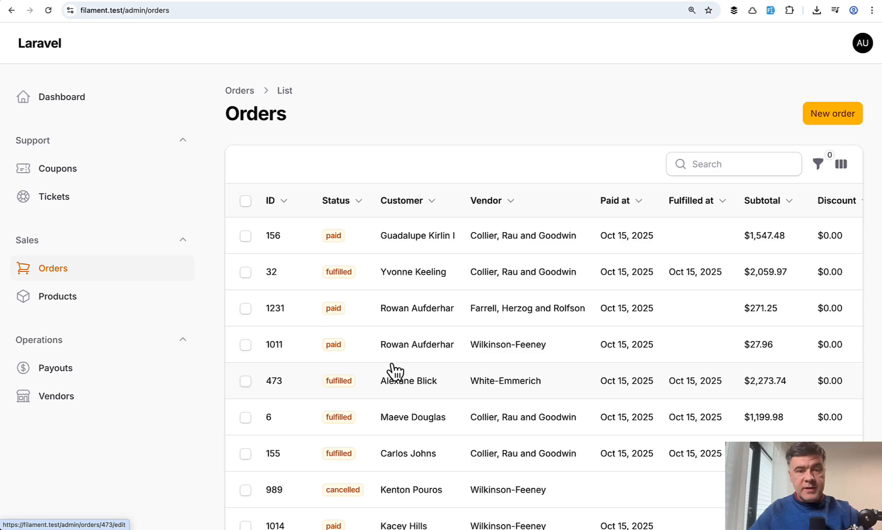
mouse_move(446, 366)
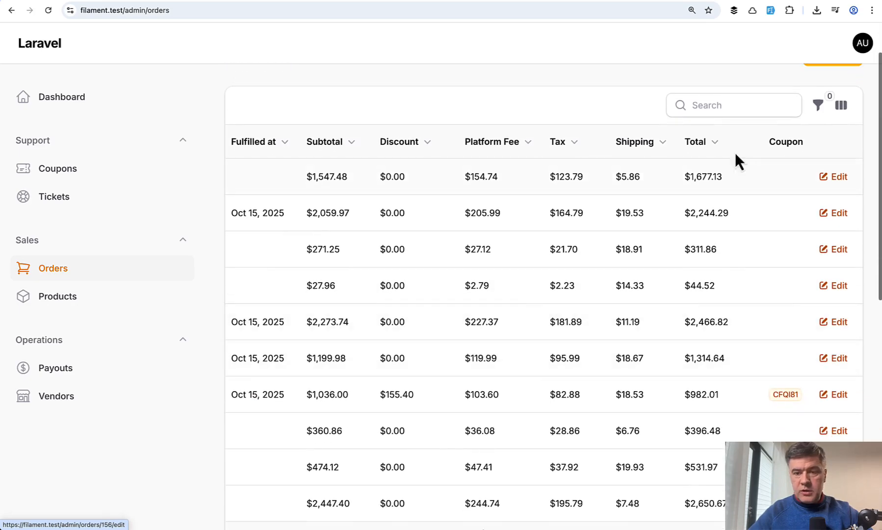
scroll("down", 3)
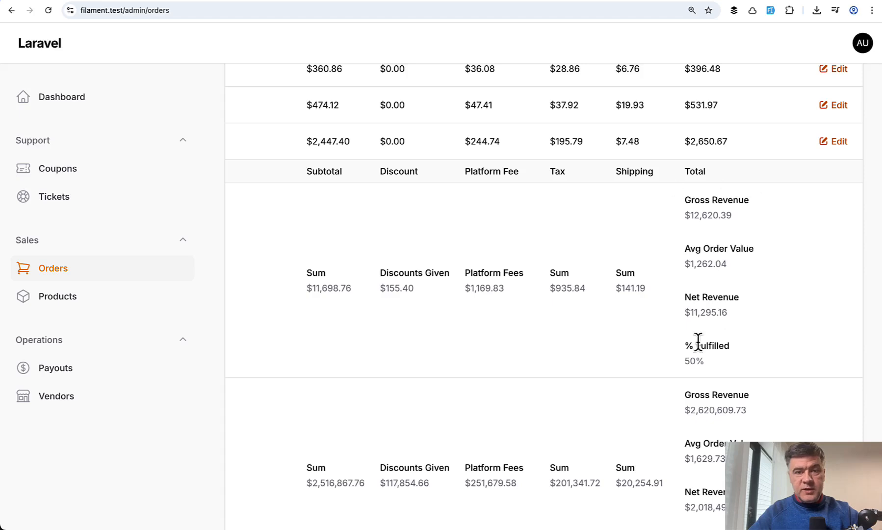
mouse_move(657, 340)
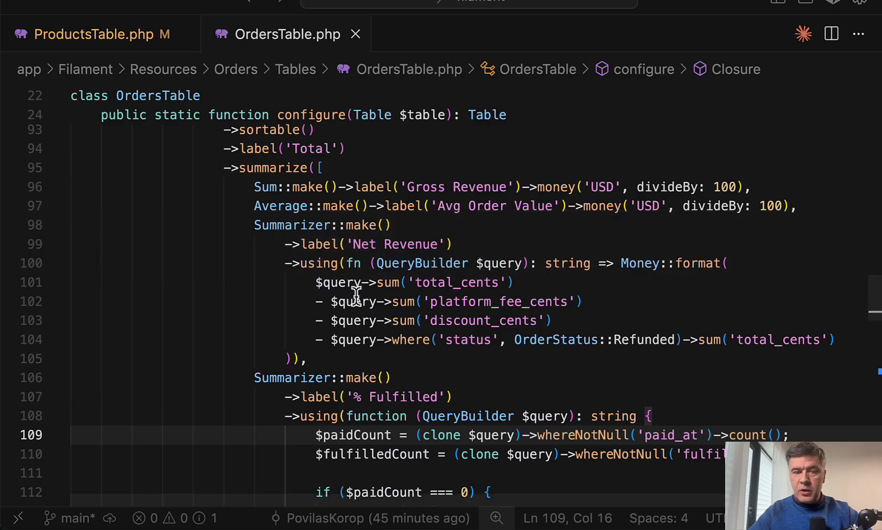
Mark the Avg Order Value and Net Revenue summarizer lines in OrdersTable.php, then check the browser summary
left_click(284, 205)
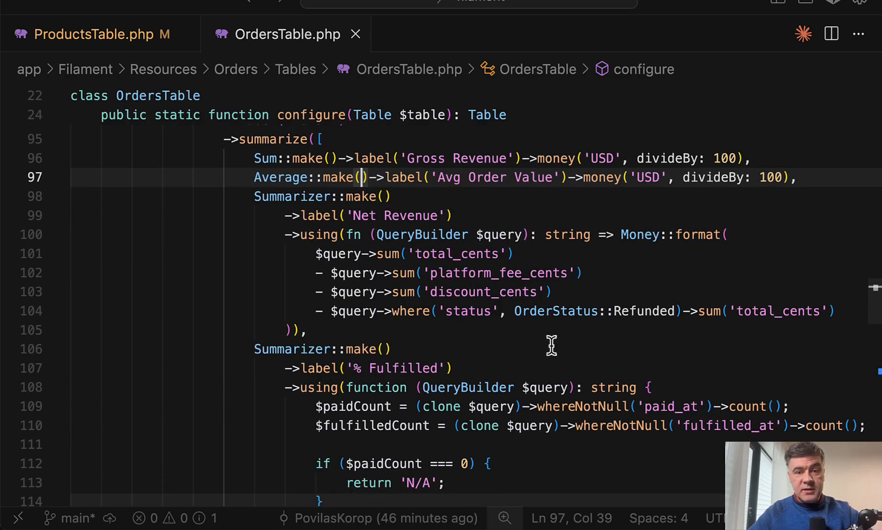
mouse_move(284, 197)
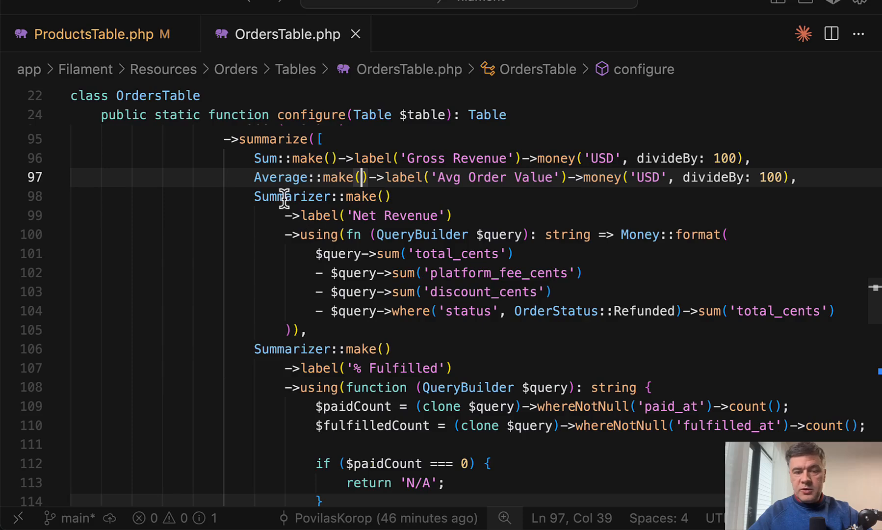
left_click(308, 234)
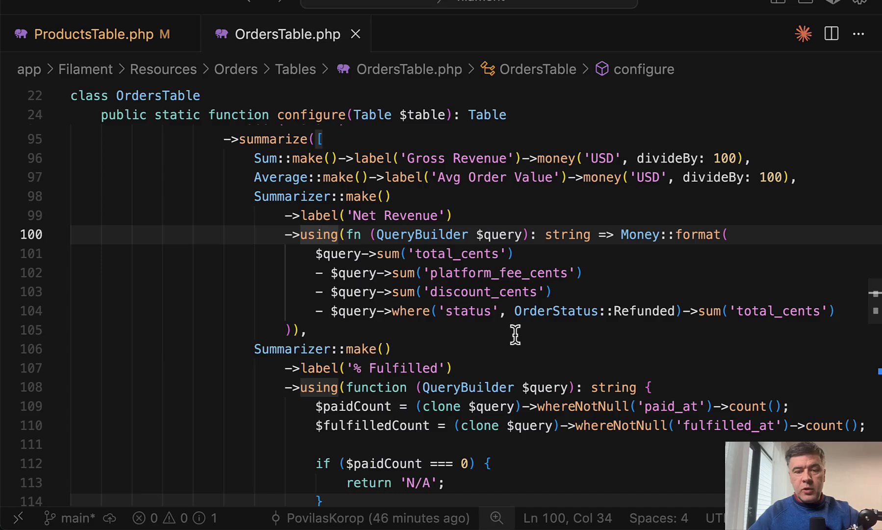
left_click(484, 272)
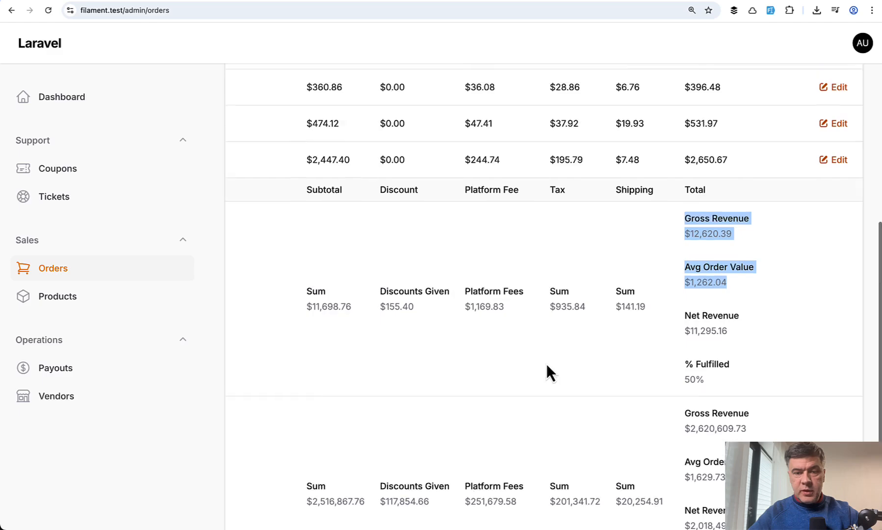
Scroll back to the % Fulfilled summarizer closure and return to the Orders table
scroll("up", 3)
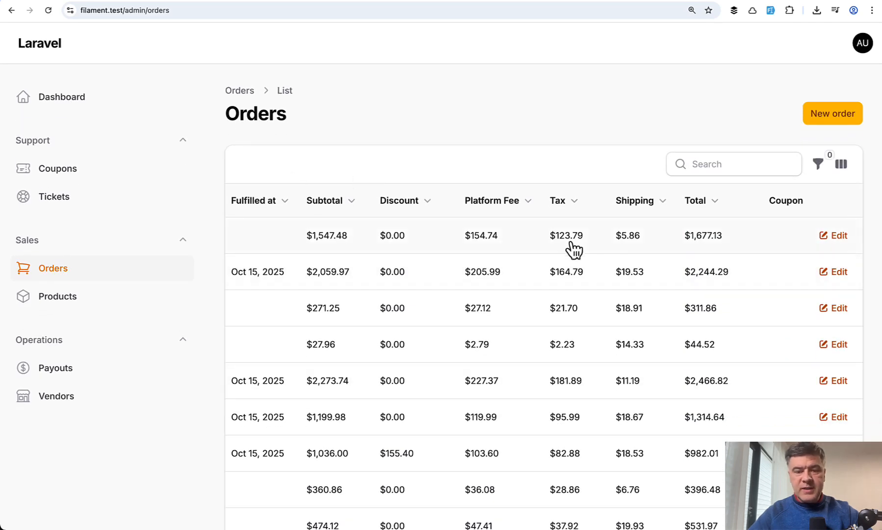
scroll("down", 3)
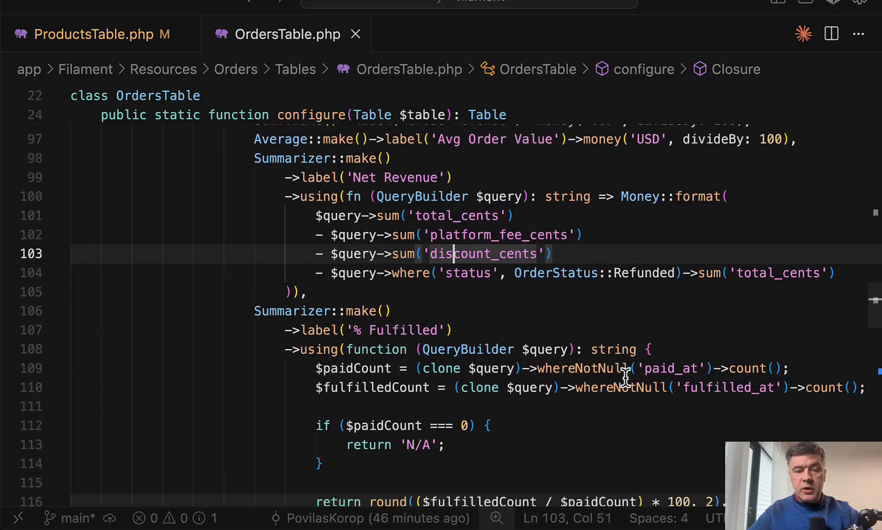
scroll("down", 3)
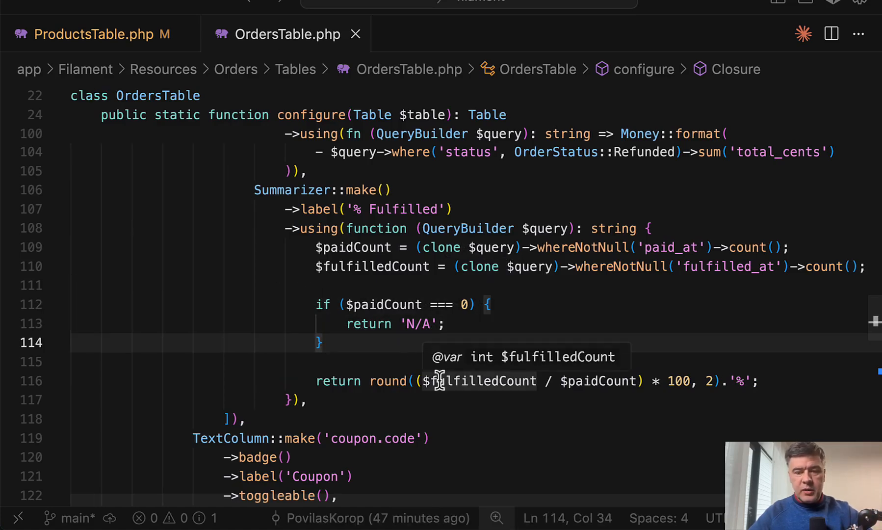
left_click(130, 244)
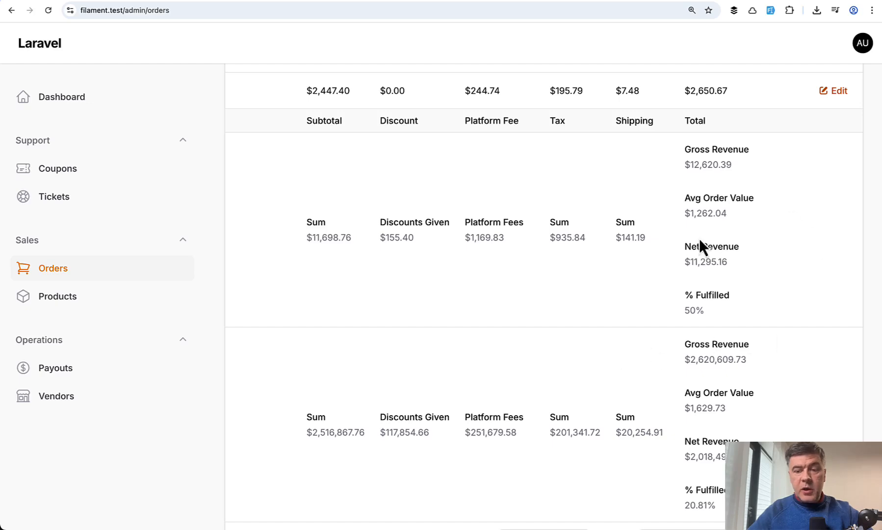
mouse_move(659, 303)
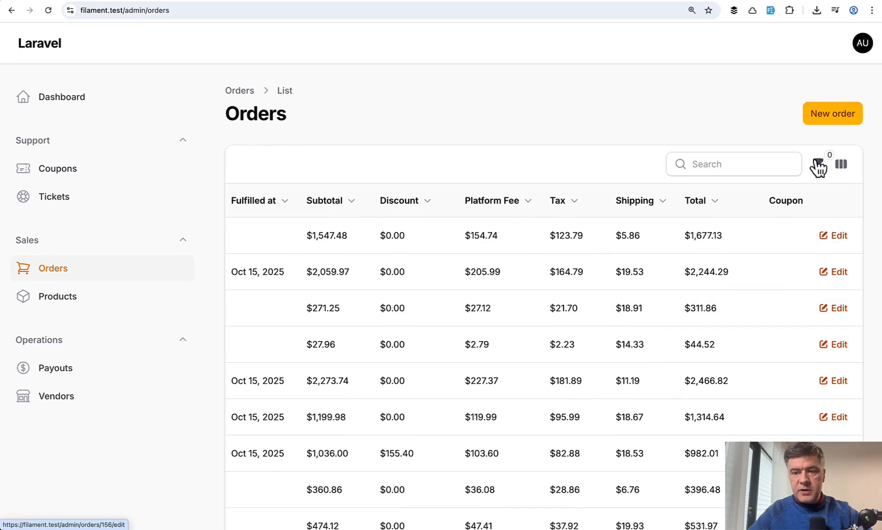
Filter the orders to Fulfilled status so summaries show 100% Fulfilled, then go to the Tickets list
left_click(842, 163)
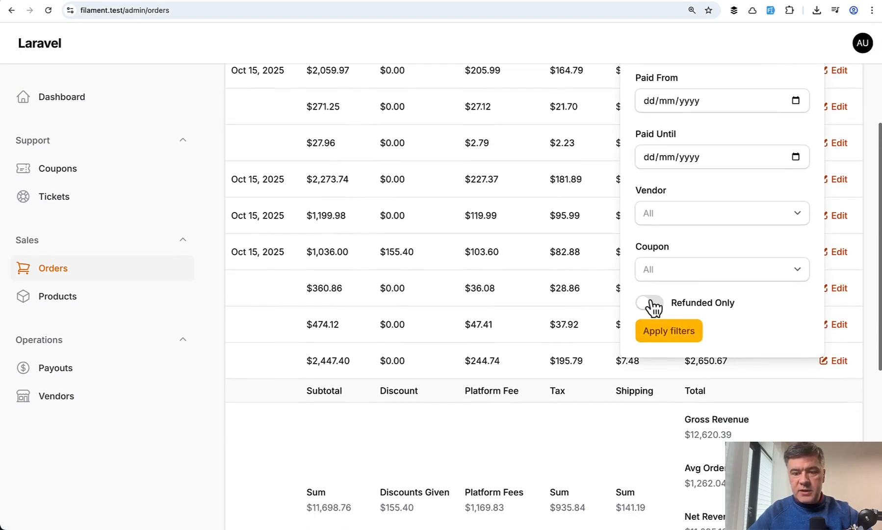
left_click(721, 196)
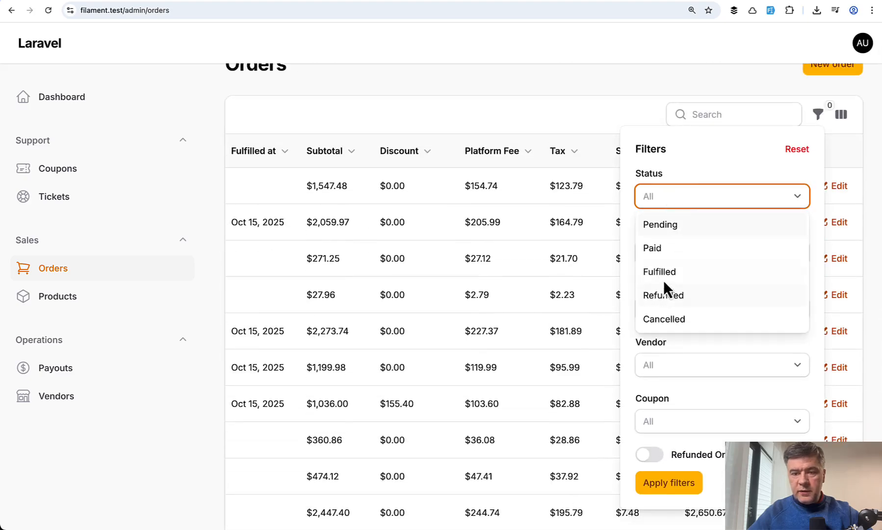
left_click(659, 271)
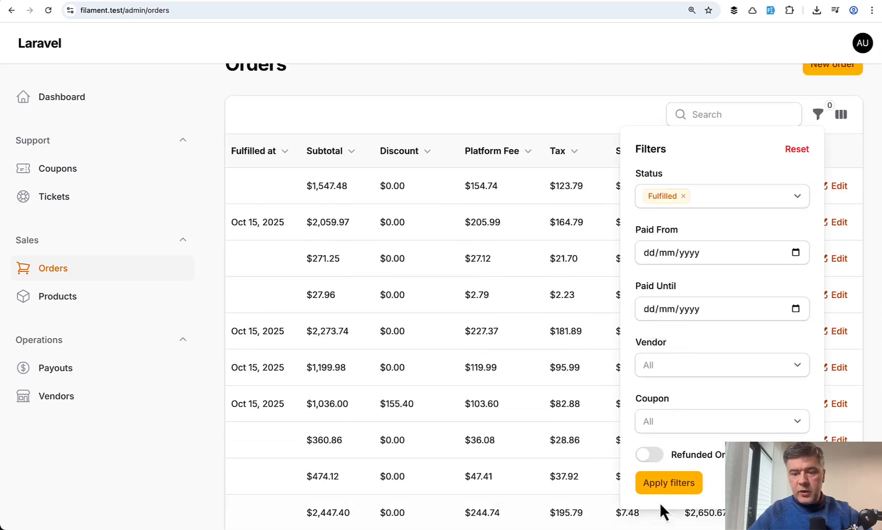
left_click(668, 482)
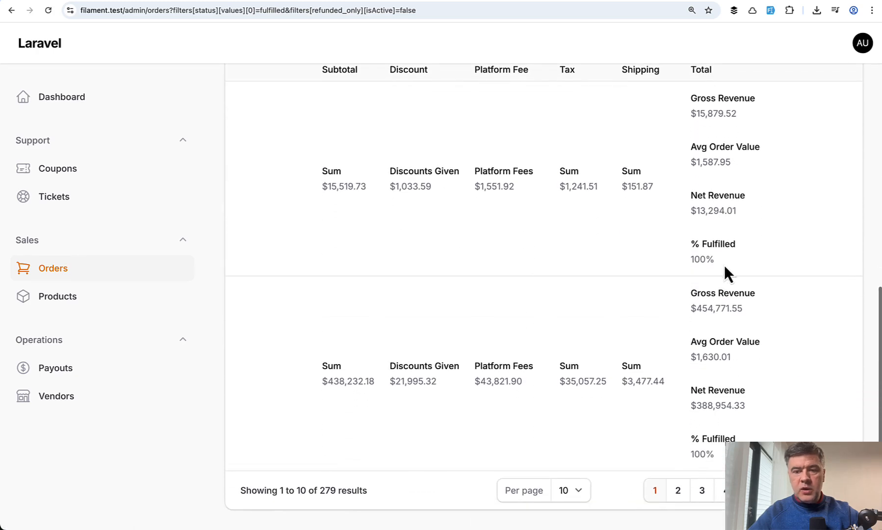
mouse_move(587, 280)
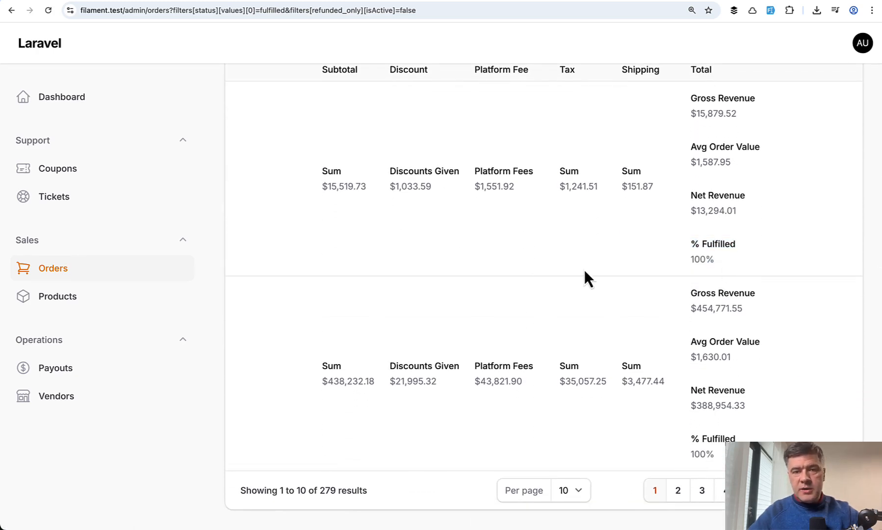
left_click(54, 196)
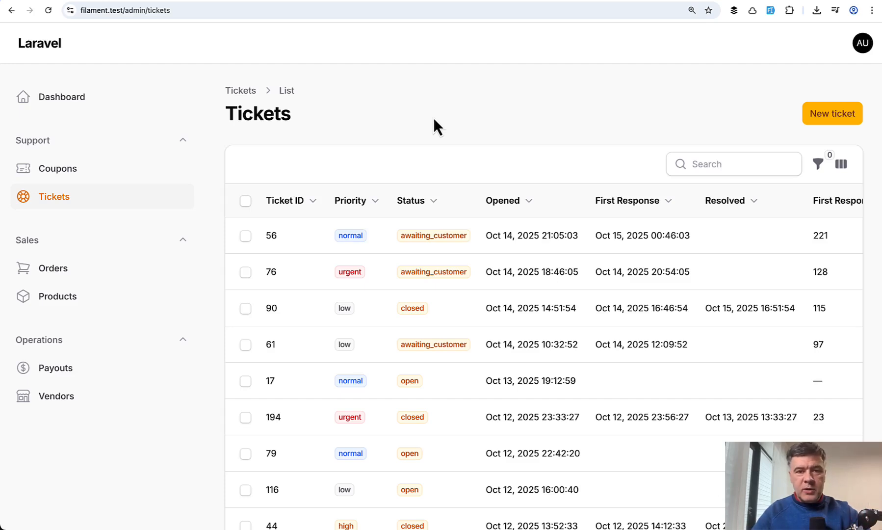
mouse_move(346, 203)
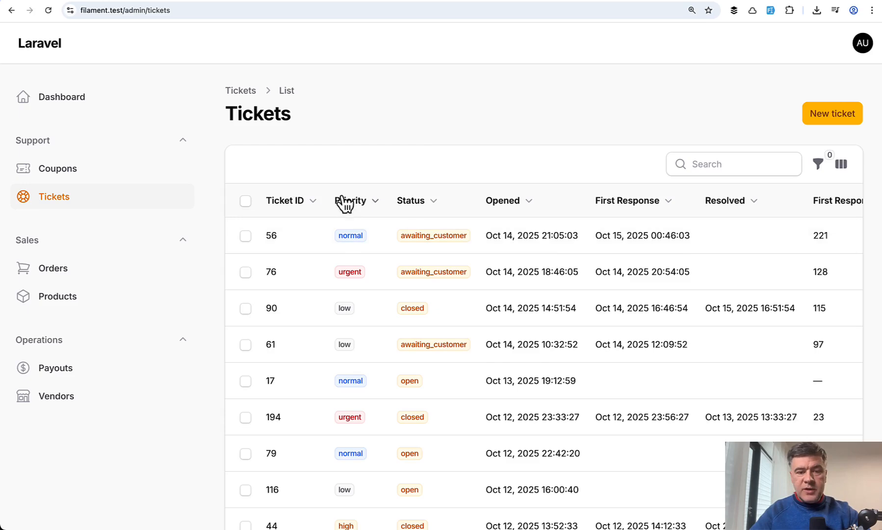
mouse_move(357, 357)
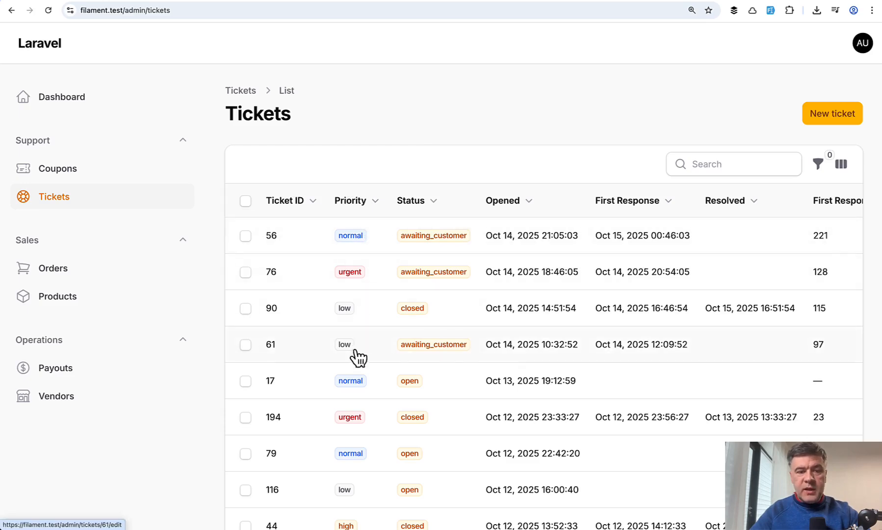
scroll("down", 3)
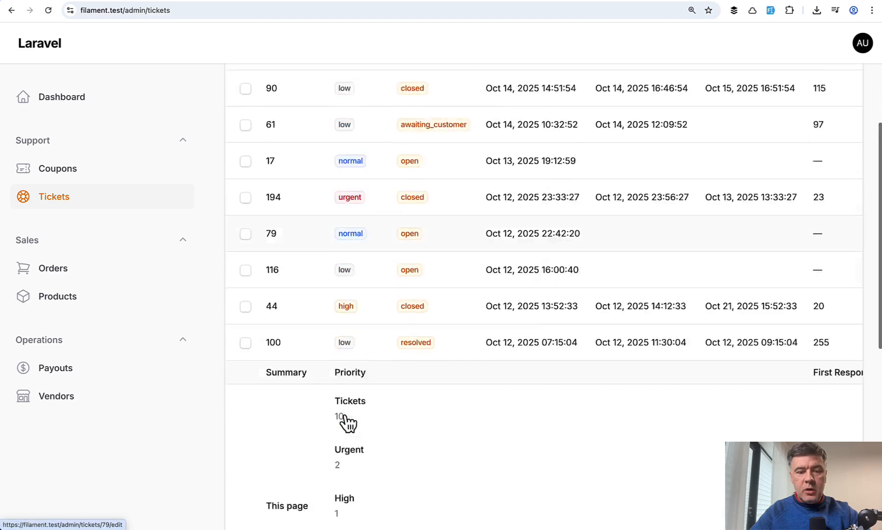
scroll("down", 3)
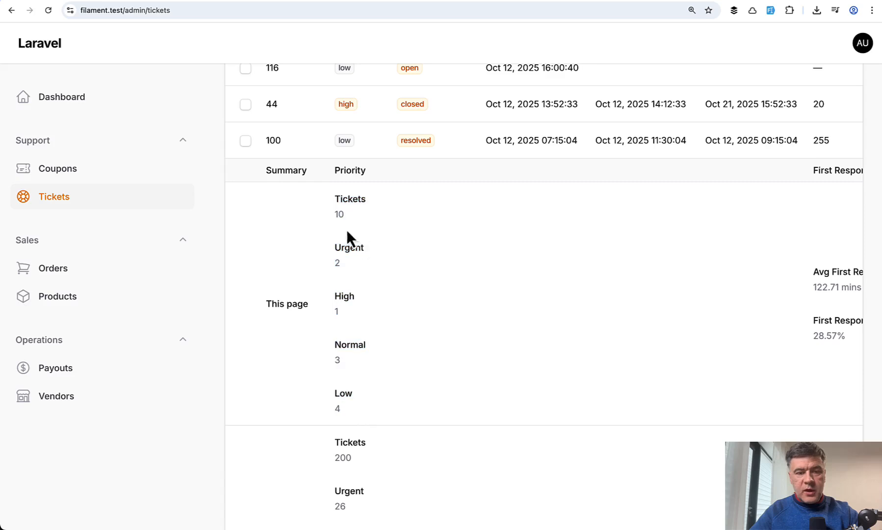
scroll("down", 3)
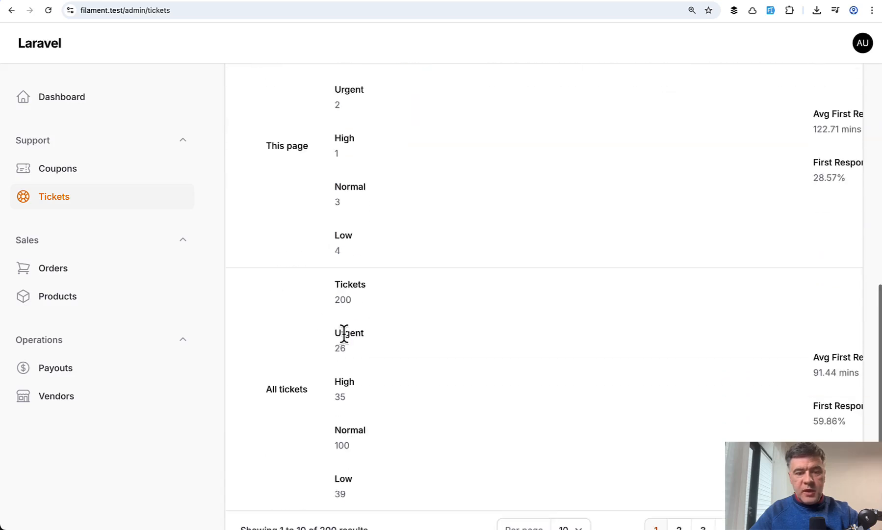
scroll("up", 3)
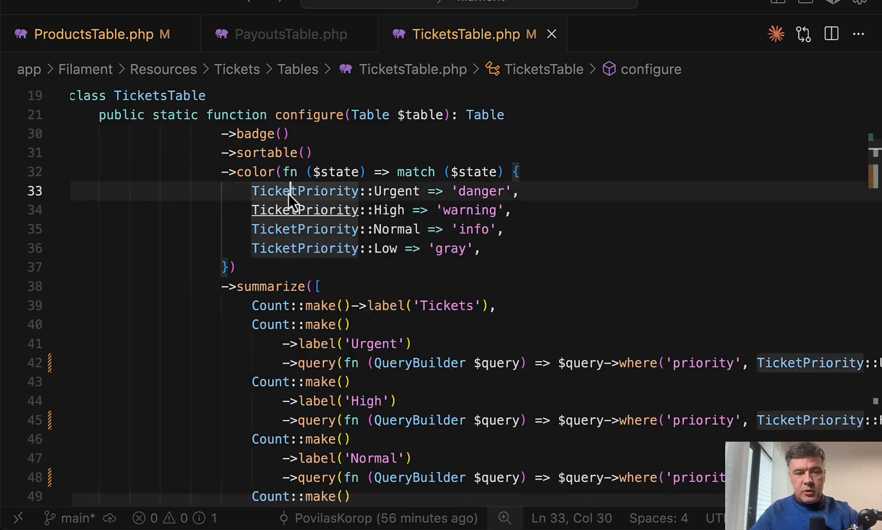
left_click(305, 190)
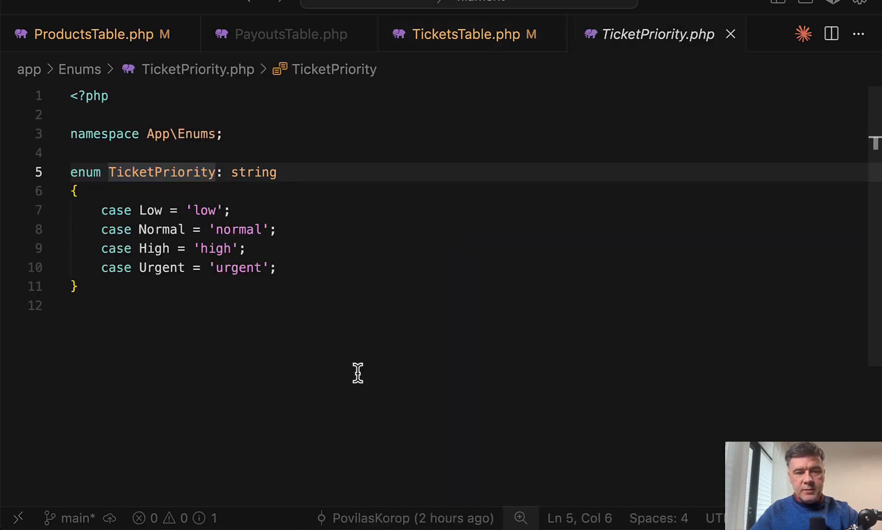
left_click(467, 33)
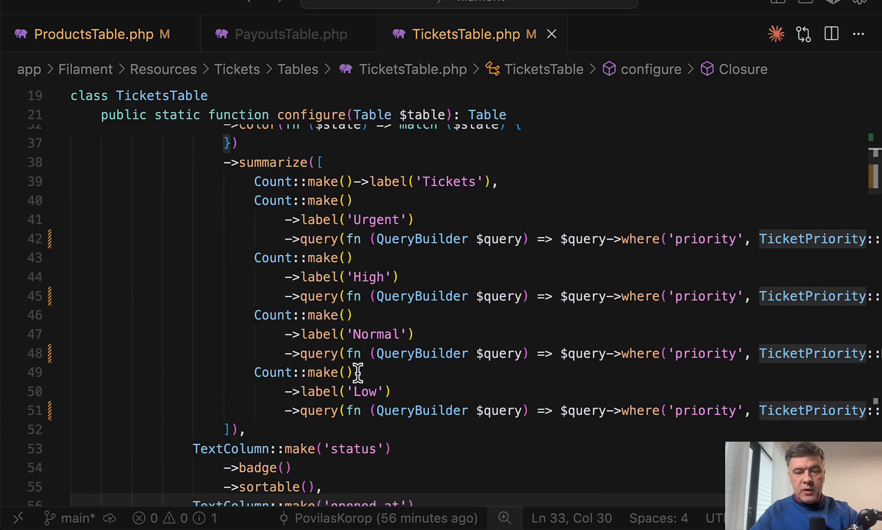
mouse_move(468, 314)
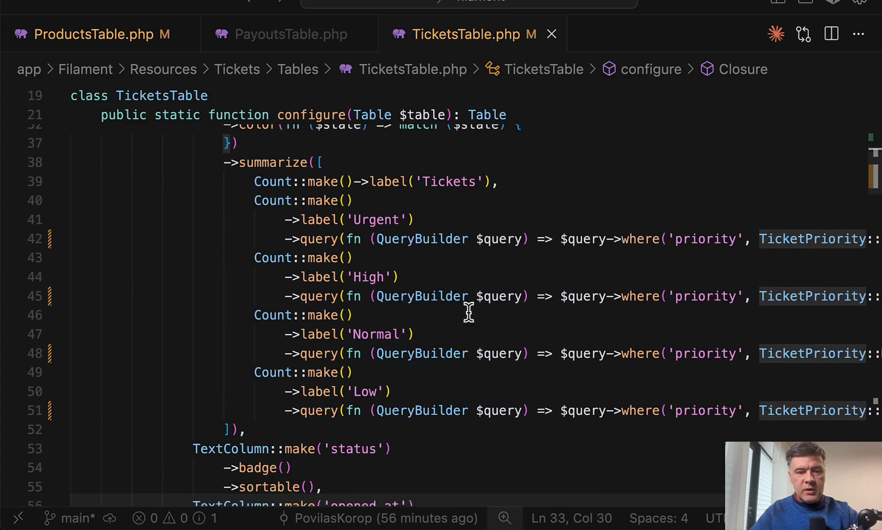
mouse_move(290, 181)
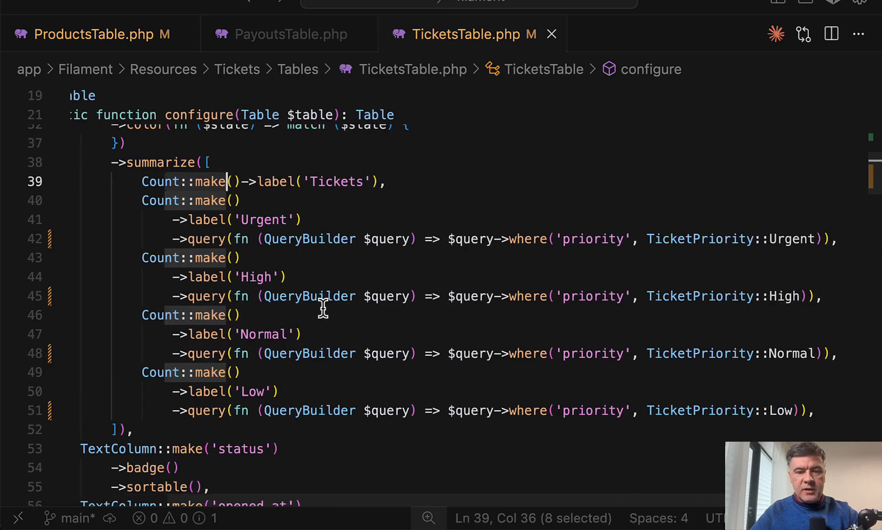
scroll("down", 3)
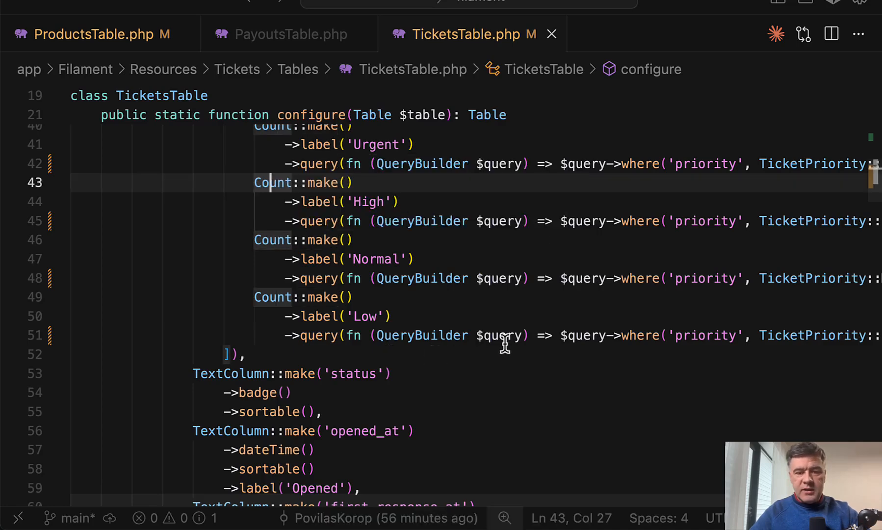
scroll("up", 3)
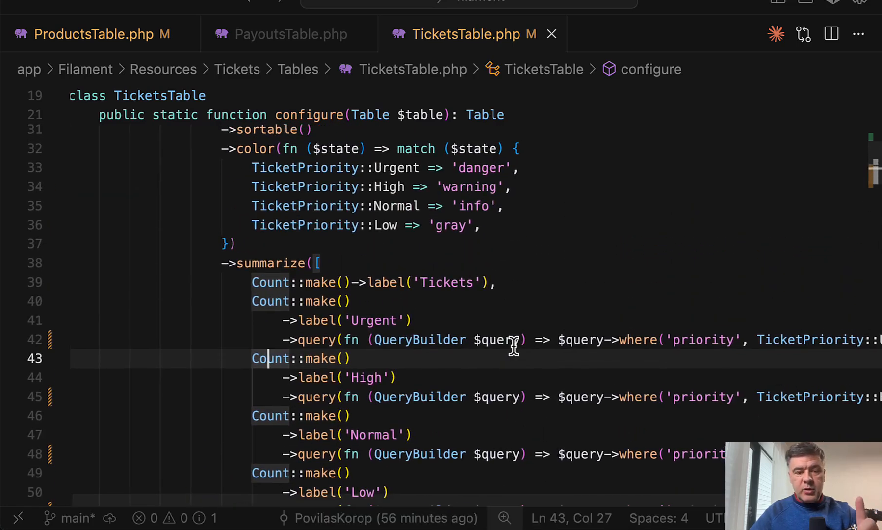
mouse_move(84, 244)
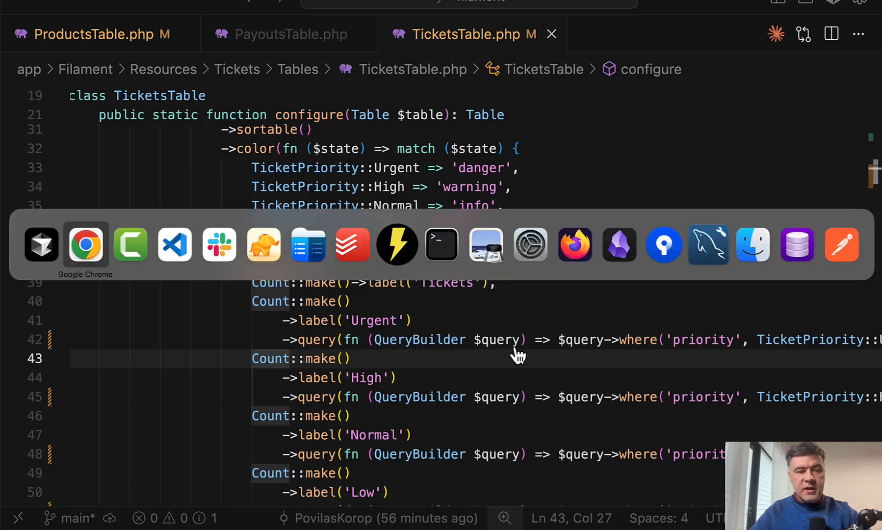
Switch to the Tickets page and scroll through its first-response average and SLA summary rows
left_click(85, 244)
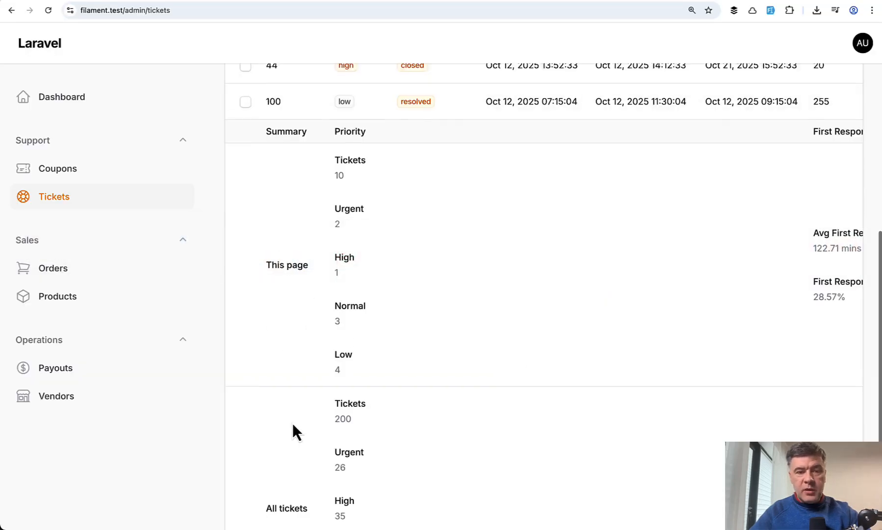
scroll("up", 3)
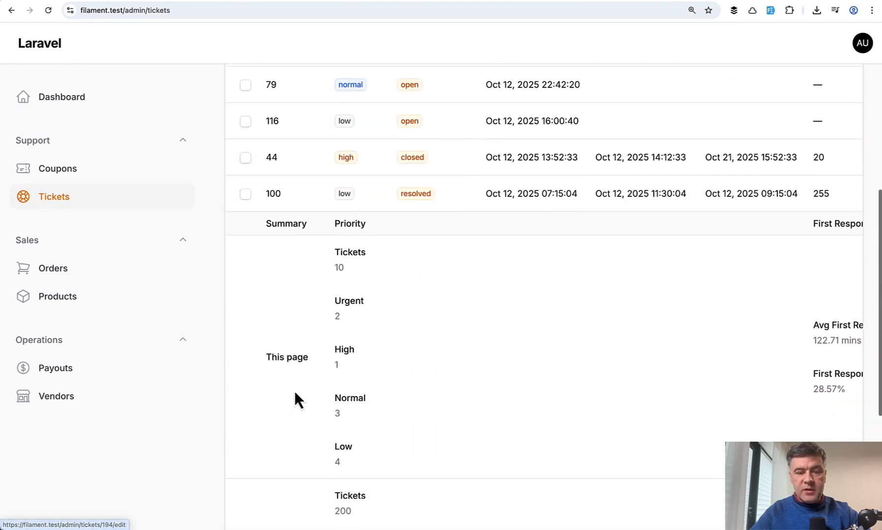
mouse_move(270, 356)
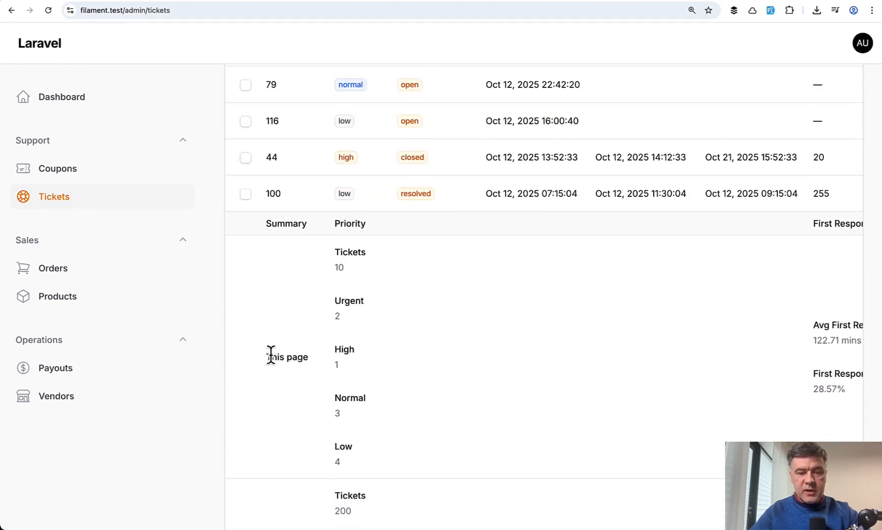
scroll("down", 3)
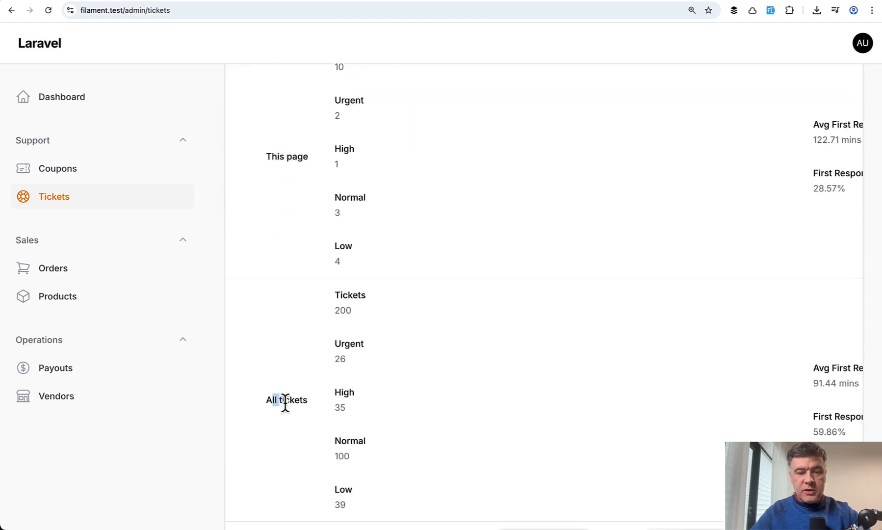
scroll("up", 3)
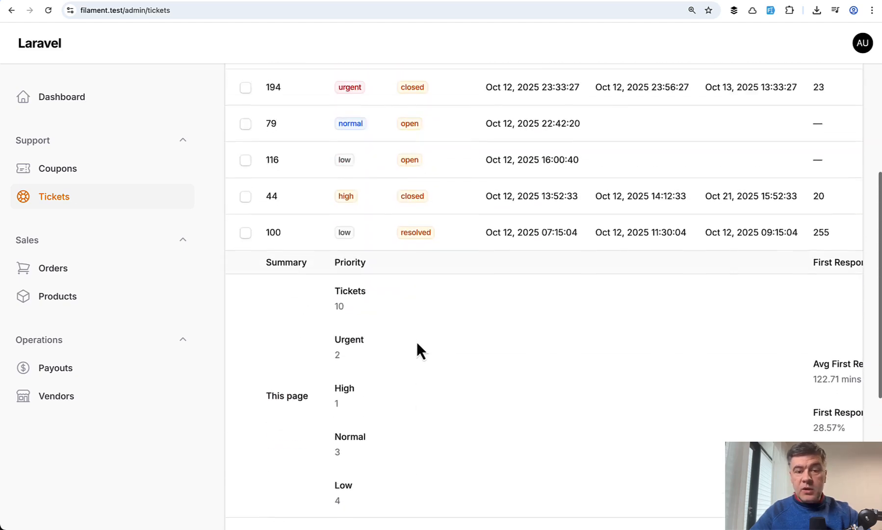
scroll("up", 3)
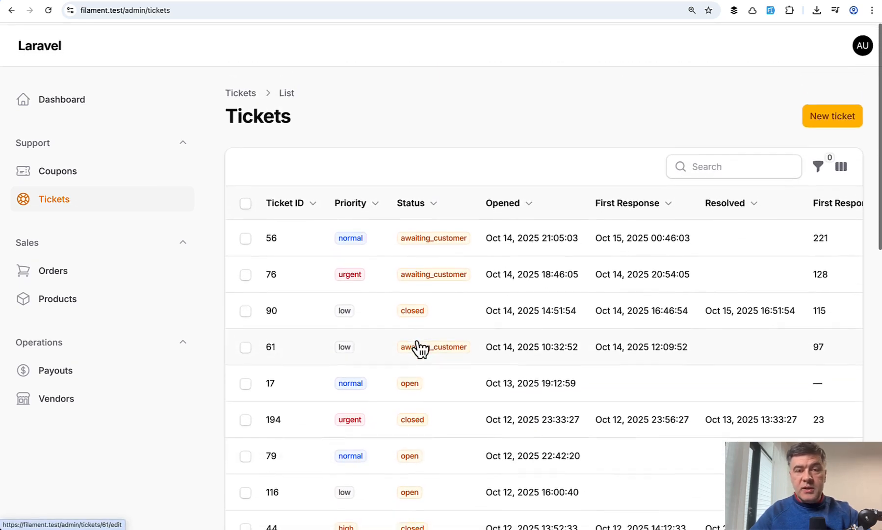
scroll("up", 3)
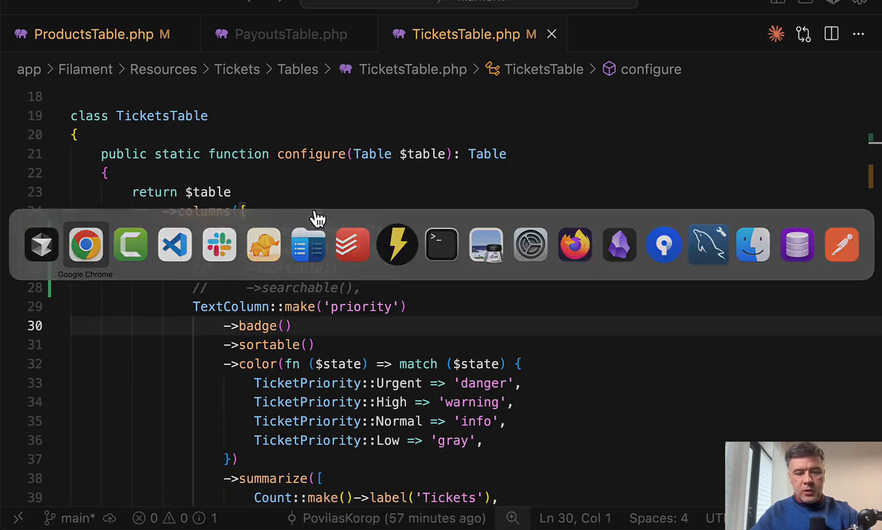
Reload the Tickets list, highlight the 'This page' summary label and view the Ticket ID column again
left_click(86, 244)
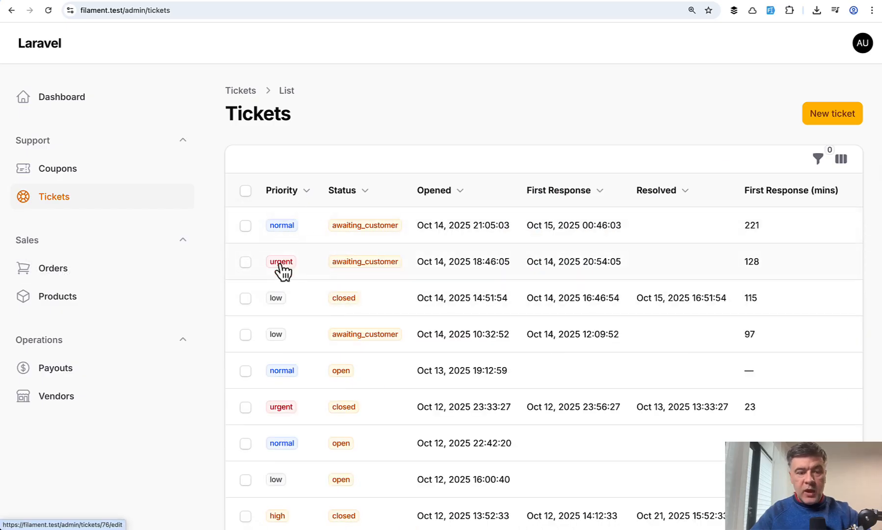
scroll("down", 3)
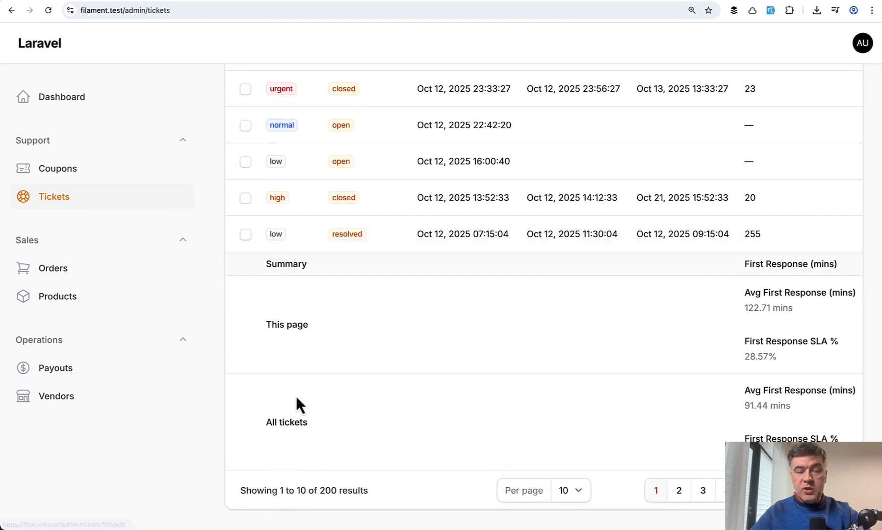
mouse_move(298, 264)
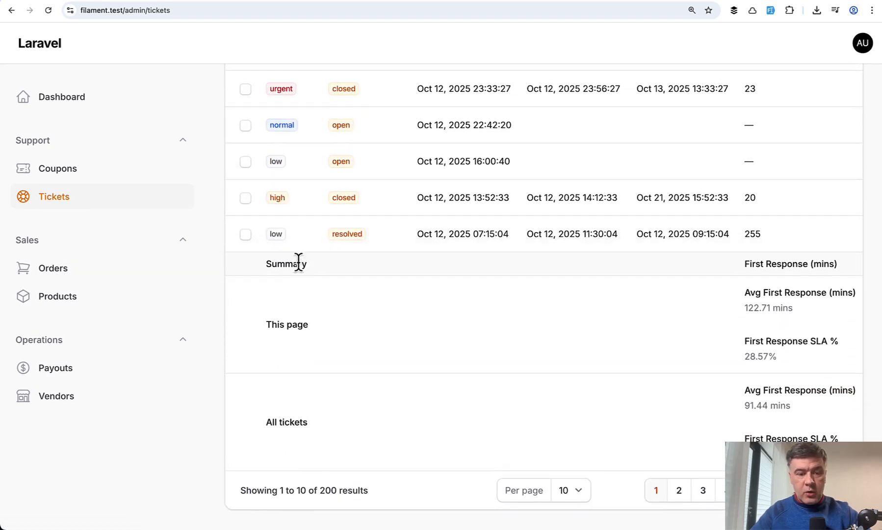
double_click(287, 325)
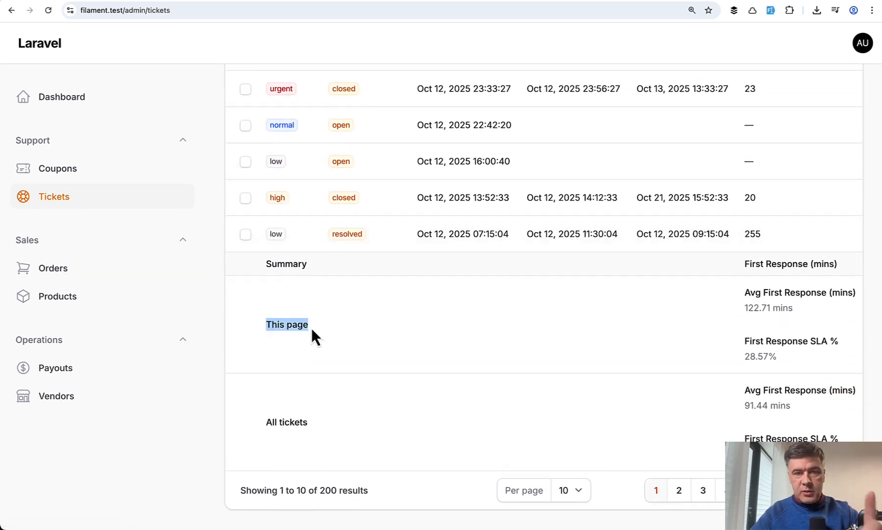
scroll("up", 3)
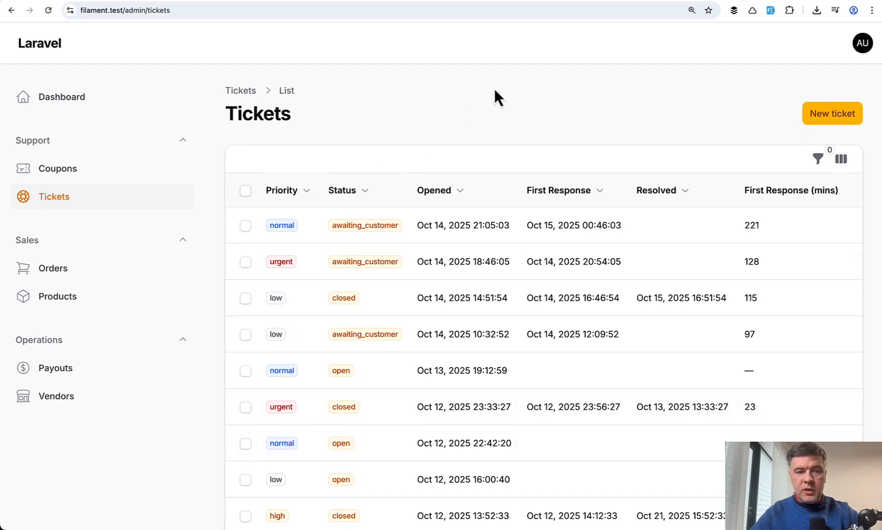
scroll("down", 3)
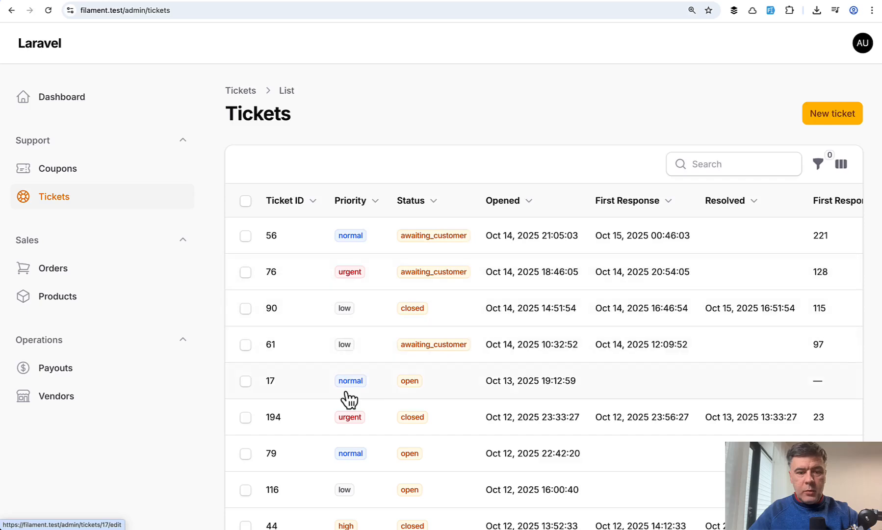
Filter the Tickets list to Normal priority and check the recalculated page and all-tickets summaries
scroll("down", 3)
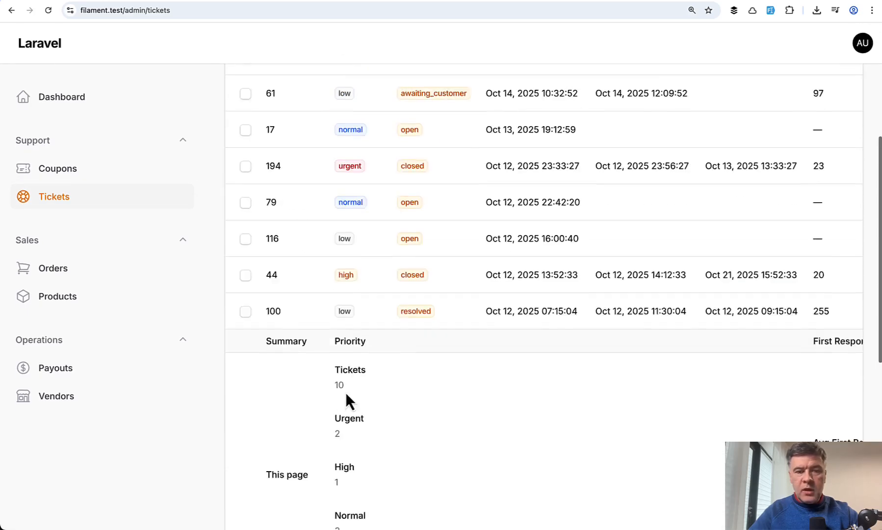
left_click(817, 164)
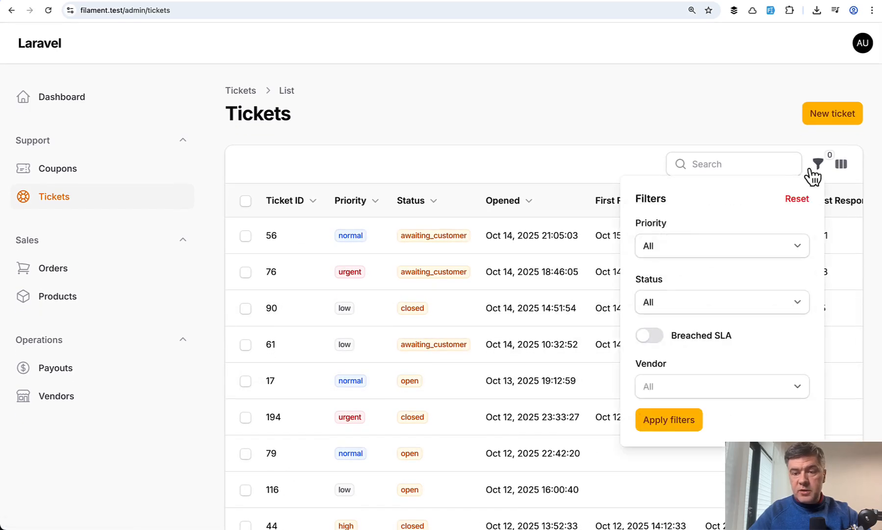
left_click(722, 245)
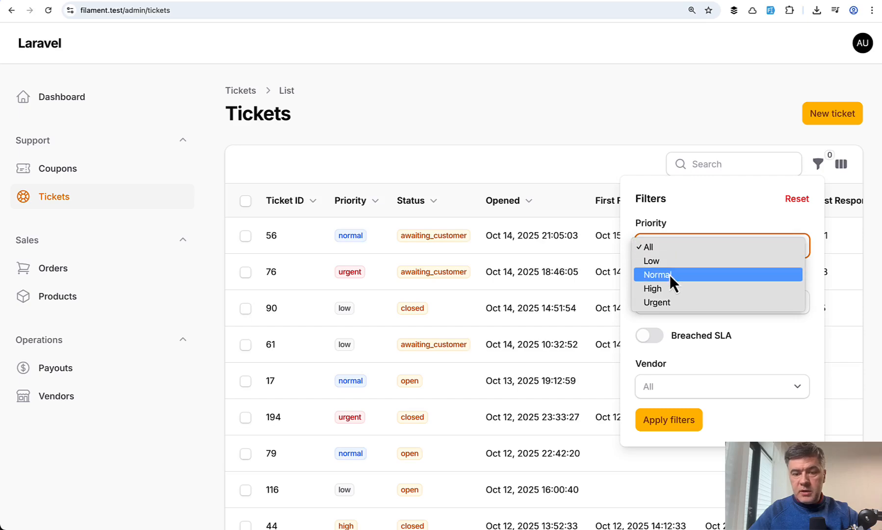
left_click(656, 275)
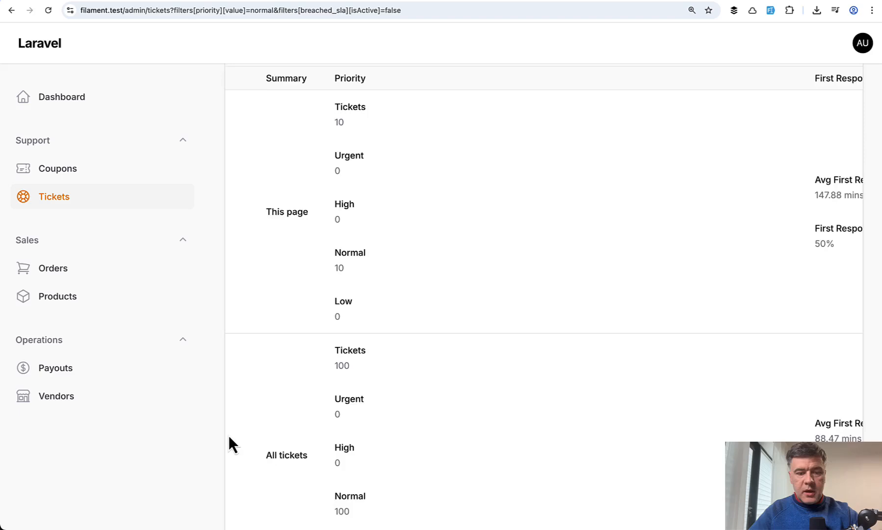
scroll("up", 3)
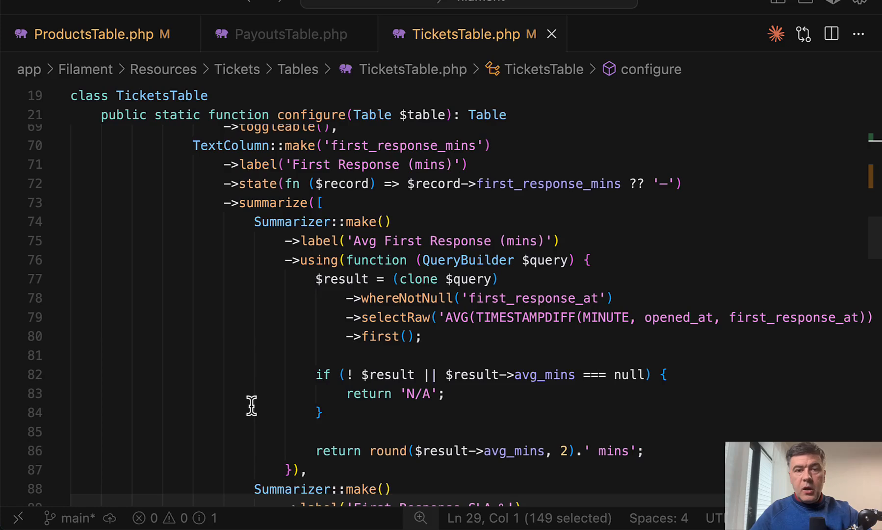
mouse_move(228, 360)
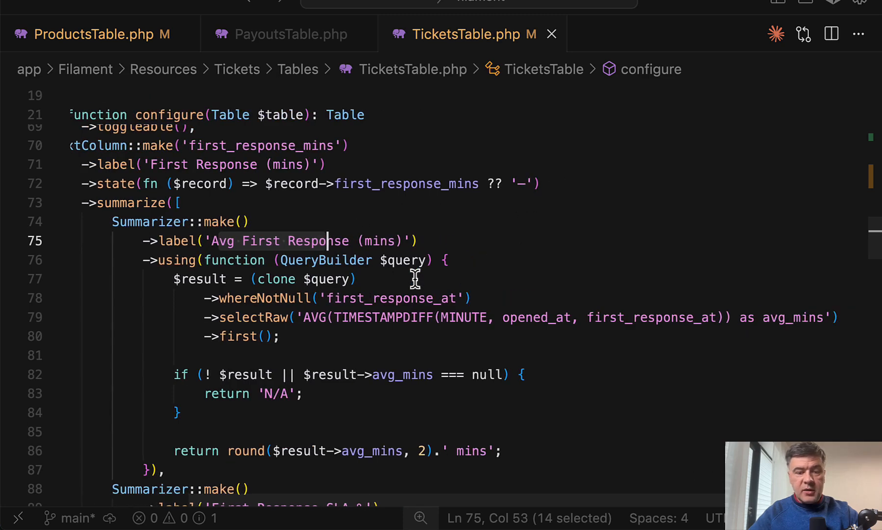
mouse_move(624, 409)
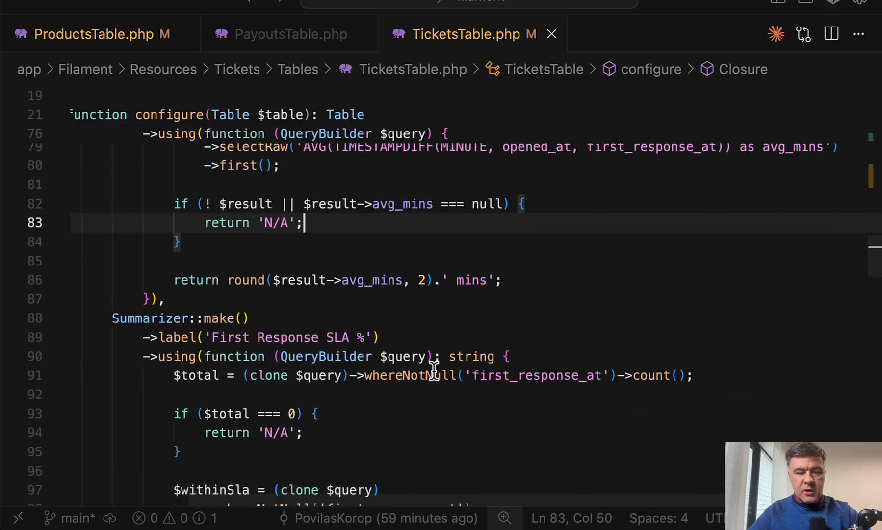
Scroll TicketsTable.php to the First Response SLA % summarizer counting responses within 60 minutes
scroll("down", 3)
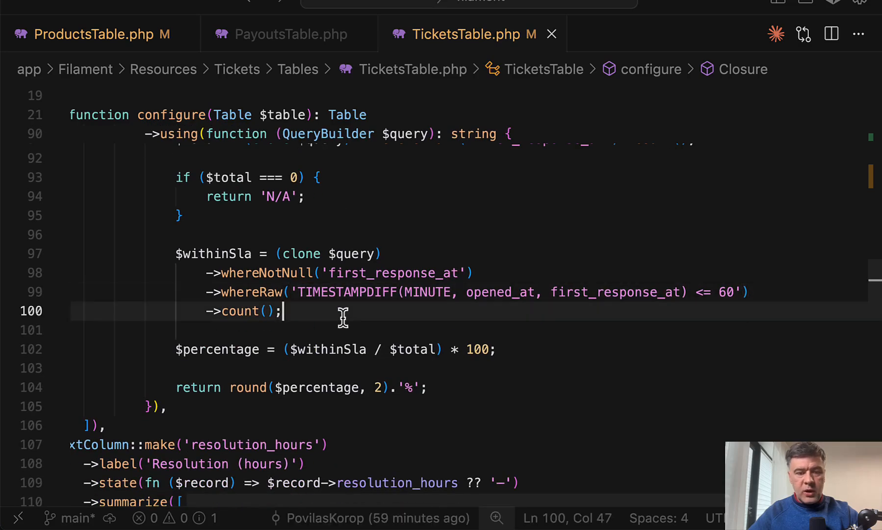
mouse_move(409, 315)
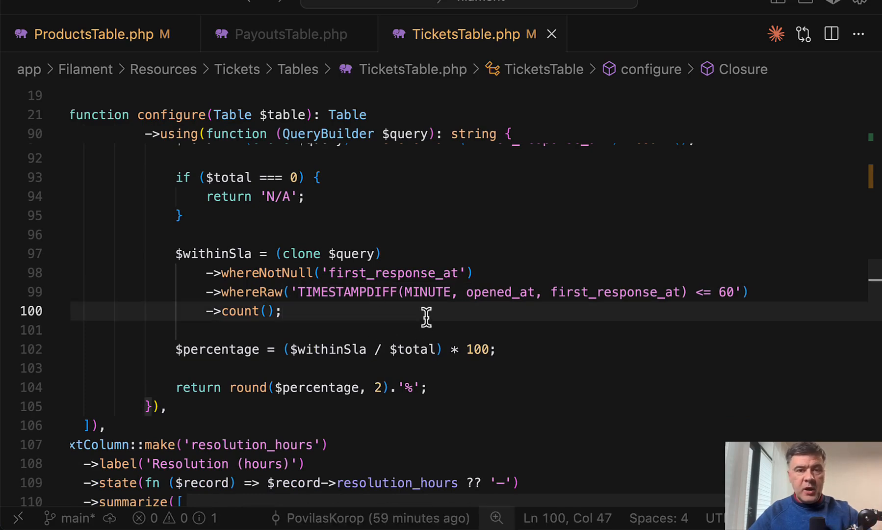
mouse_move(366, 306)
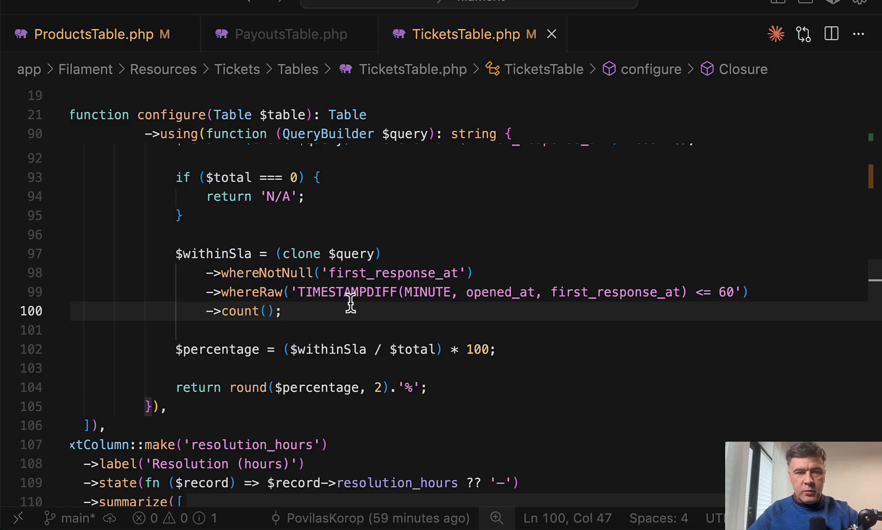
mouse_move(329, 331)
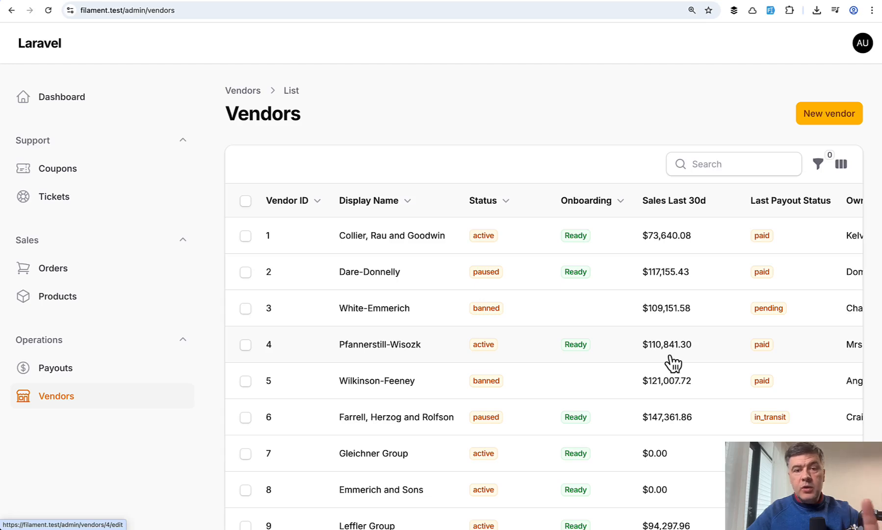
mouse_move(225, 132)
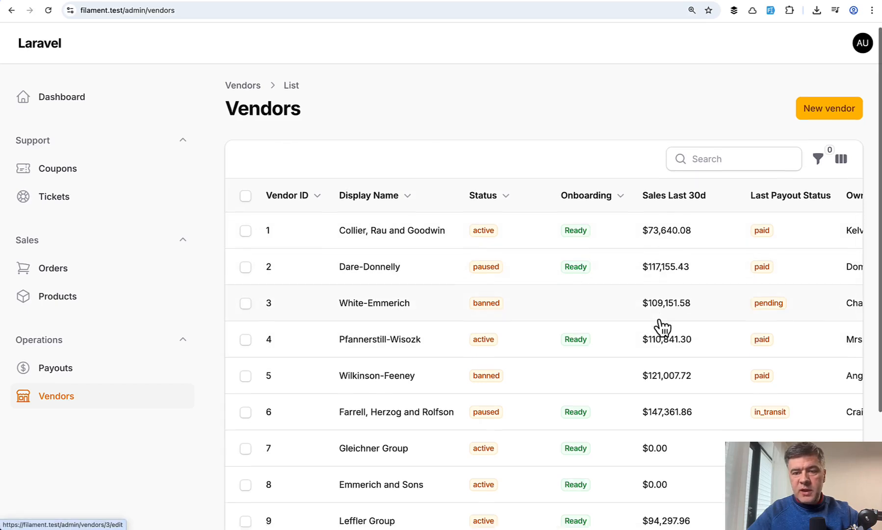
Scroll the Vendors list to view each vendor's Sales Last 30d figures
scroll("down", 3)
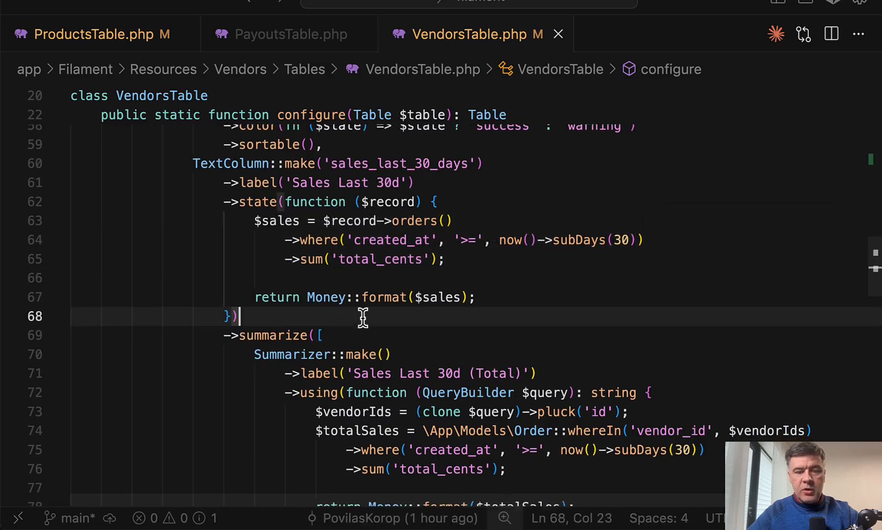
In VendorsTable.php, swap the Sales Last 30d custom summarizer for a Sum summarizer with its import
scroll("down", 3)
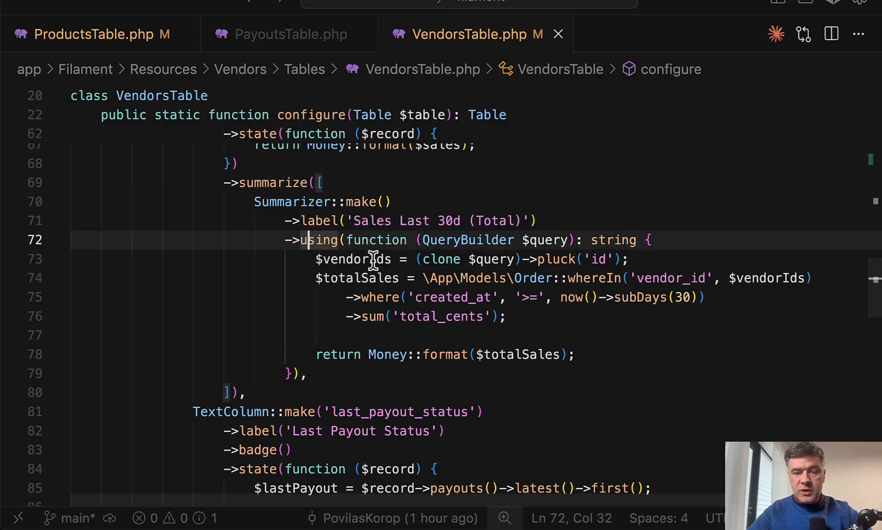
mouse_move(408, 241)
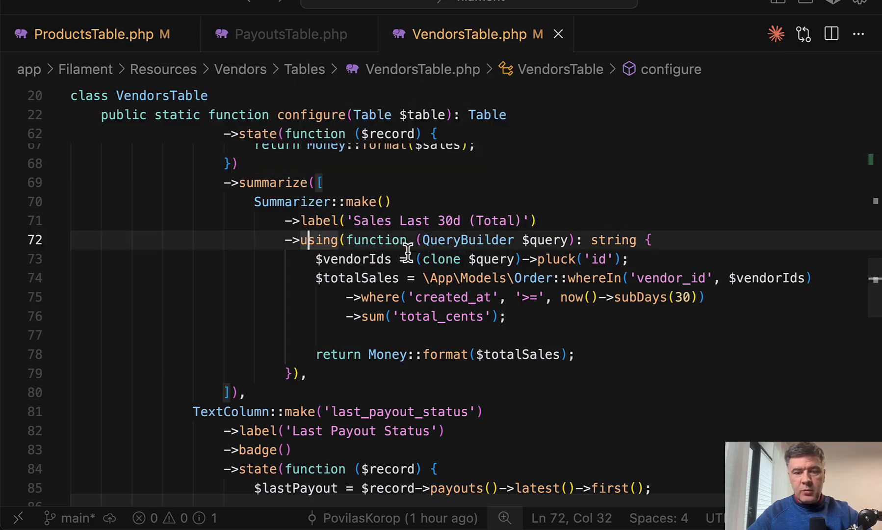
left_click(358, 259)
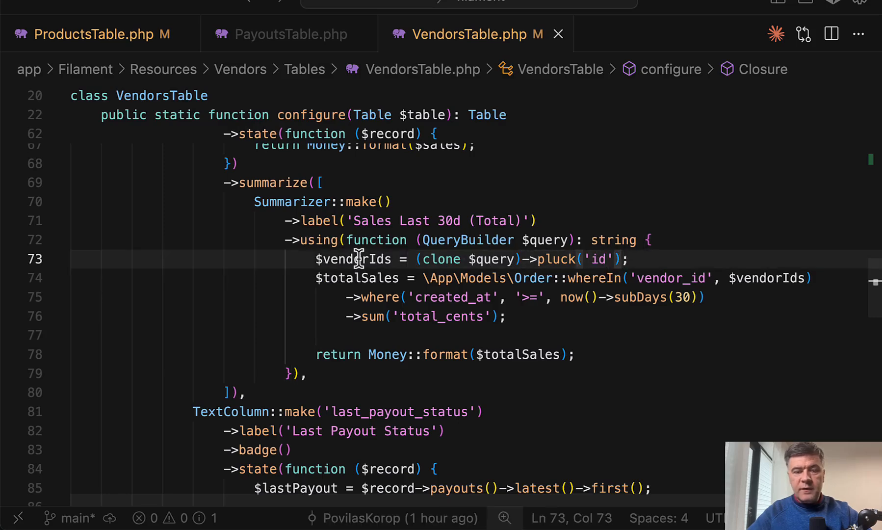
double_click(353, 259)
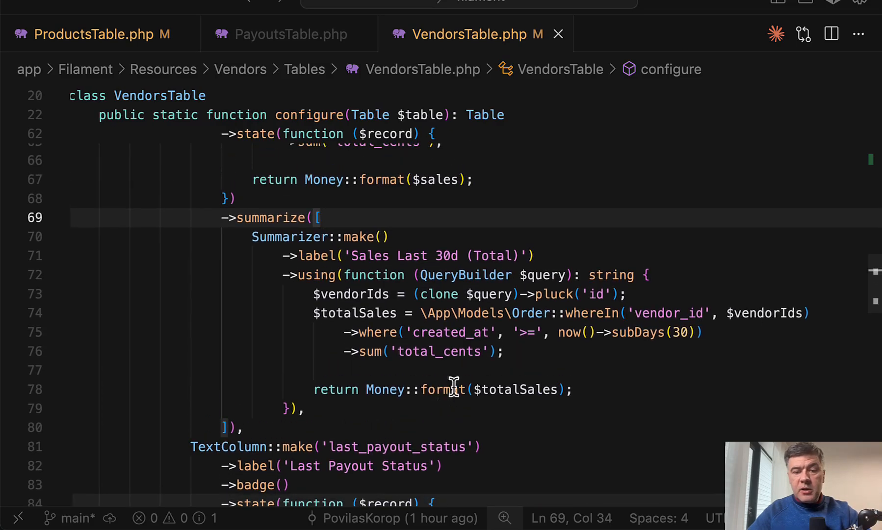
scroll("up", 3)
type("Sum")
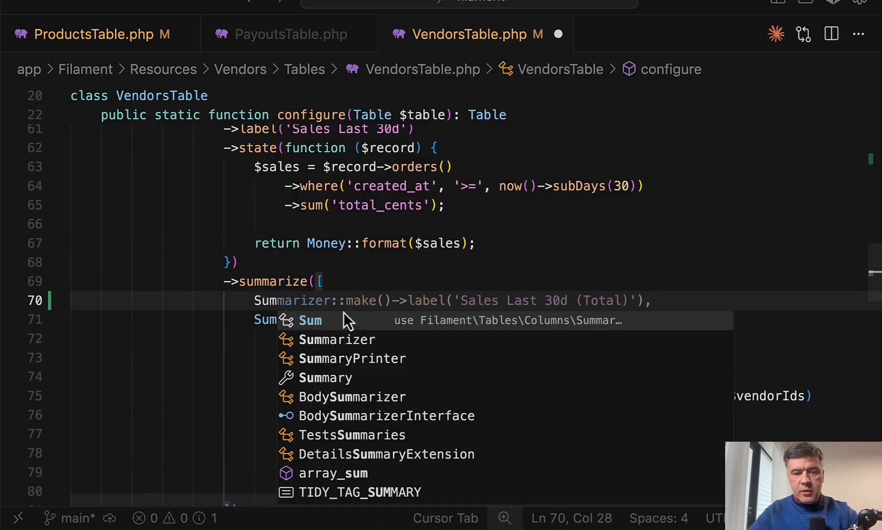
left_click(310, 319)
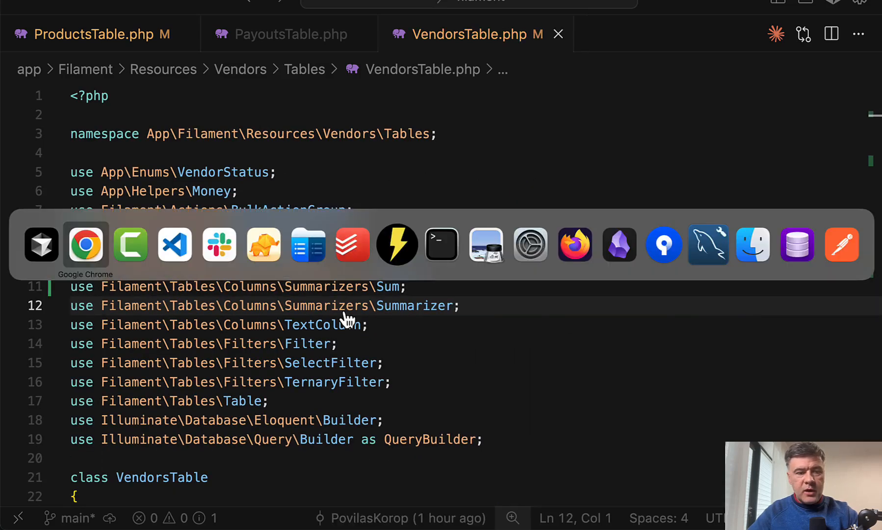
Reload /admin/vendors, which now fails on the unknown sales_last_30_days column
left_click(85, 245)
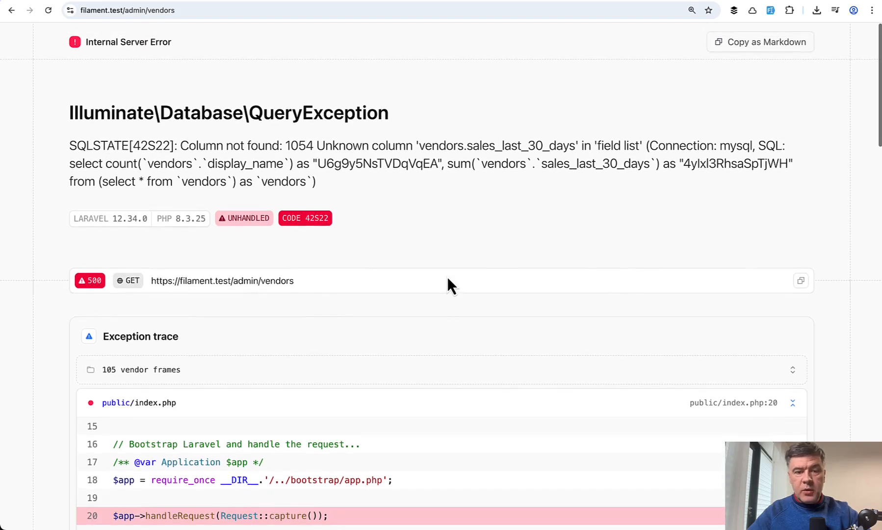
double_click(521, 144)
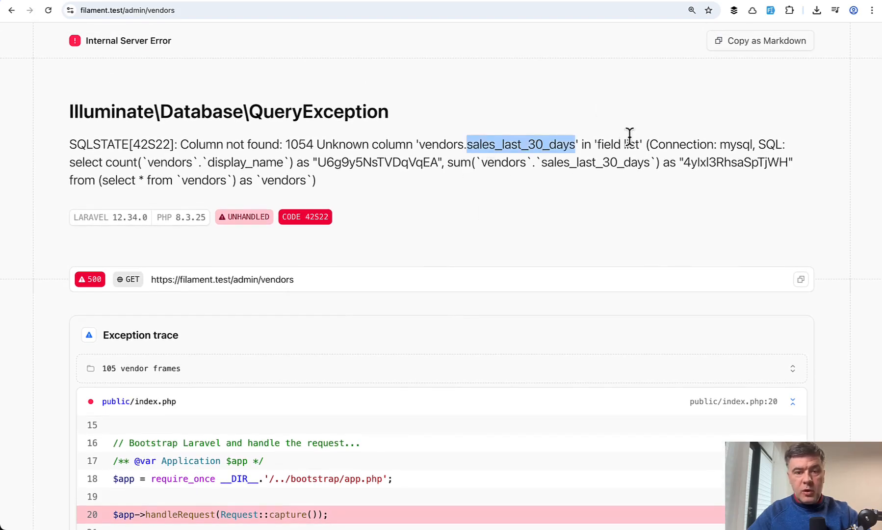
mouse_move(523, 245)
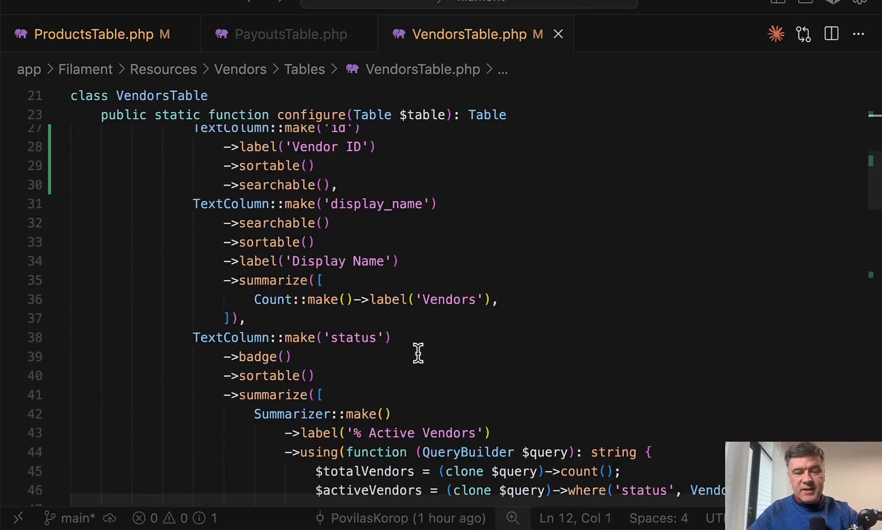
scroll("down", 3)
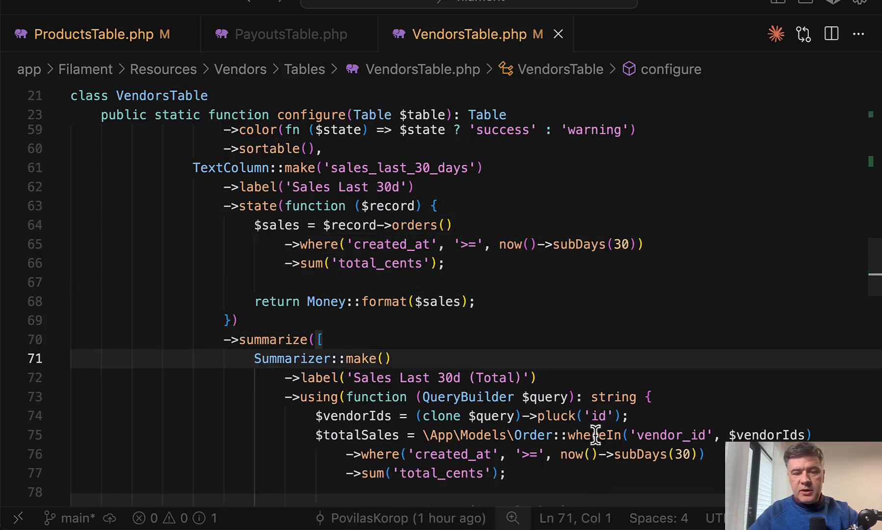
scroll("down", 3)
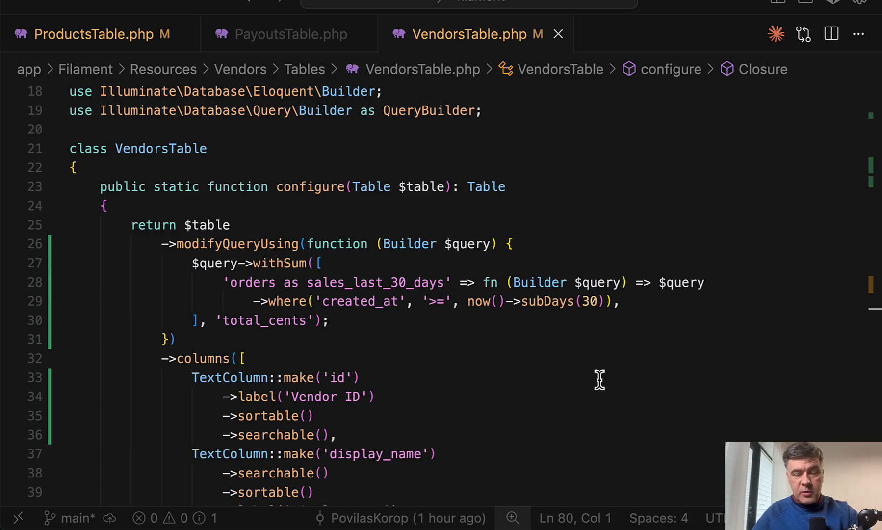
mouse_move(503, 399)
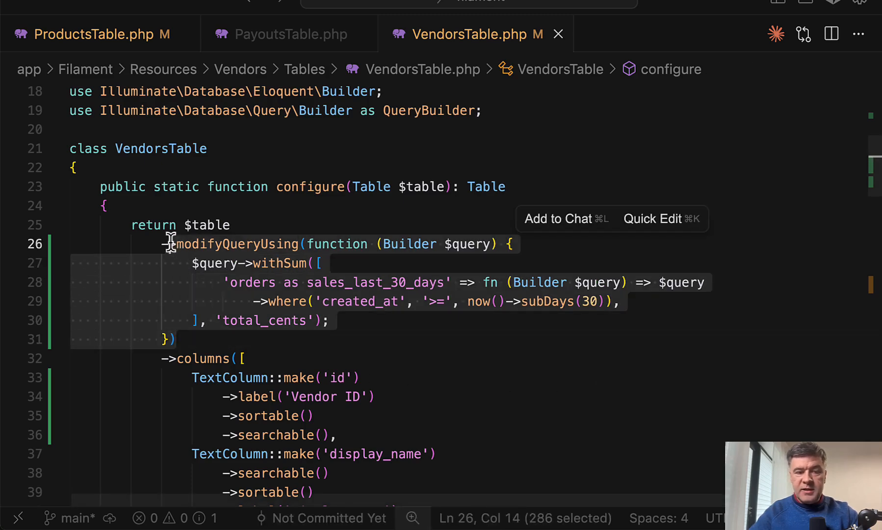
left_click(237, 225)
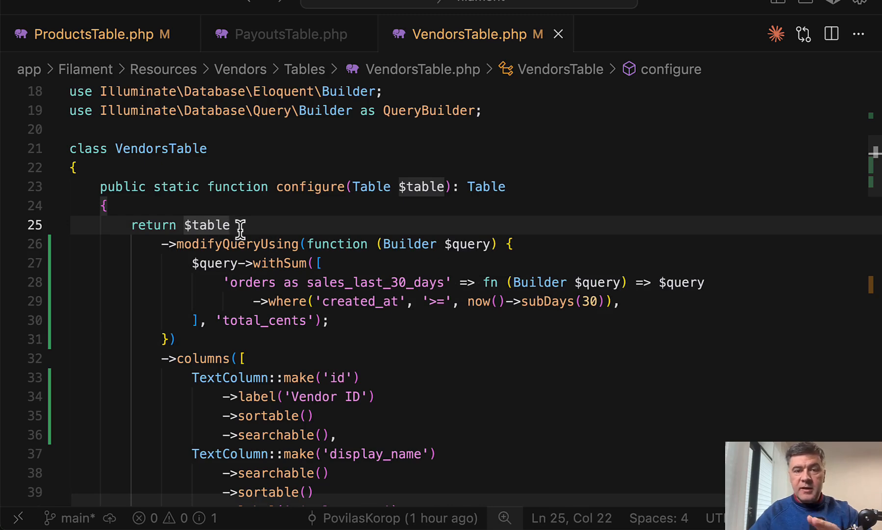
mouse_move(202, 326)
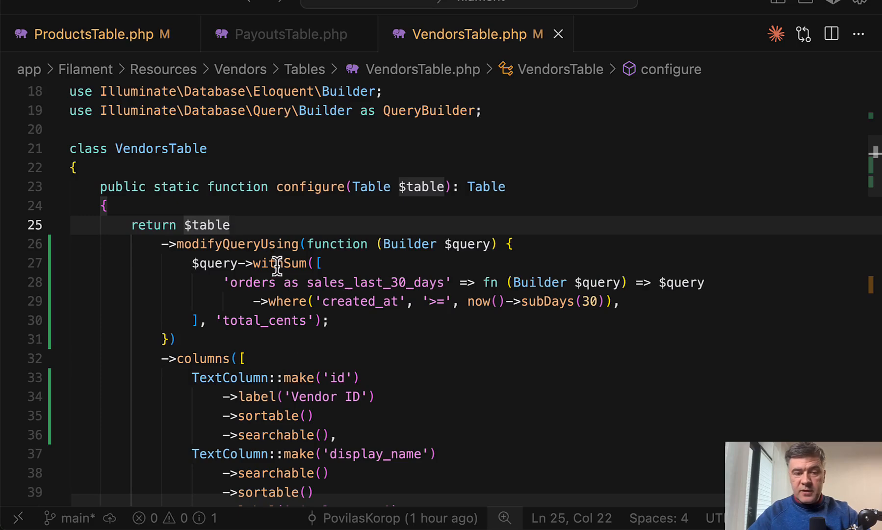
left_click(175, 338)
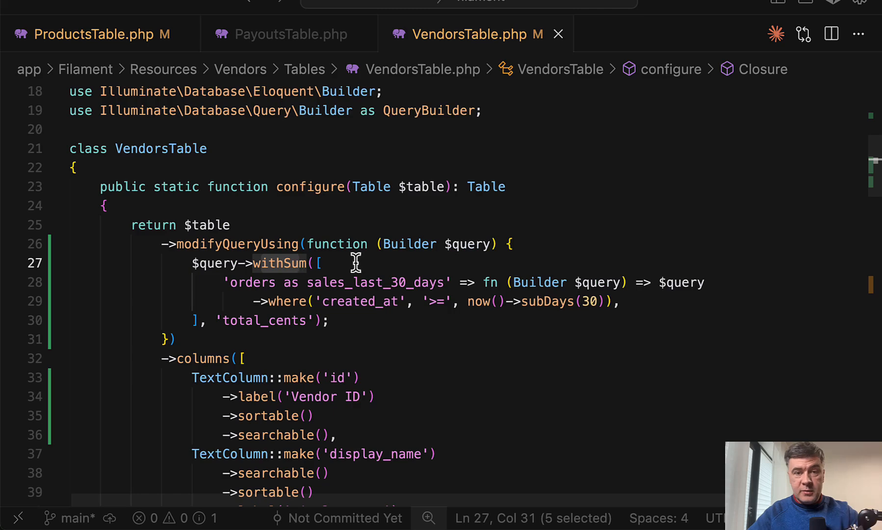
mouse_move(346, 275)
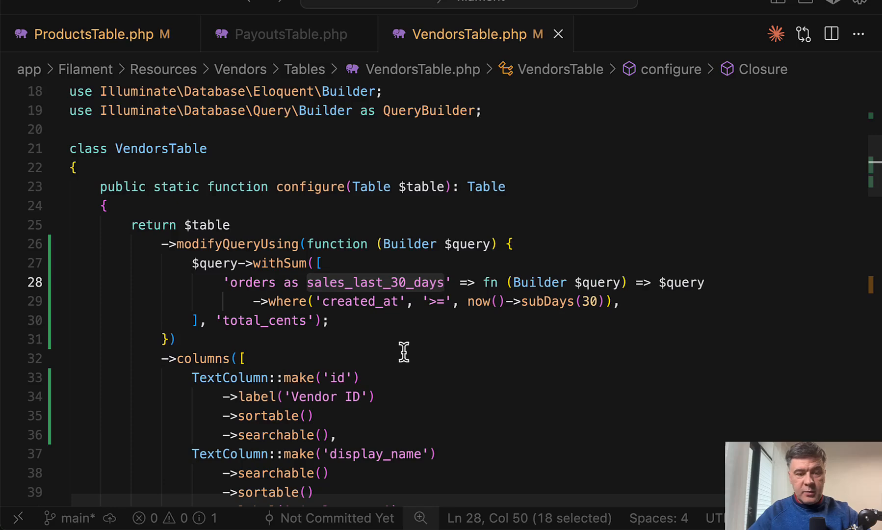
scroll("down", 3)
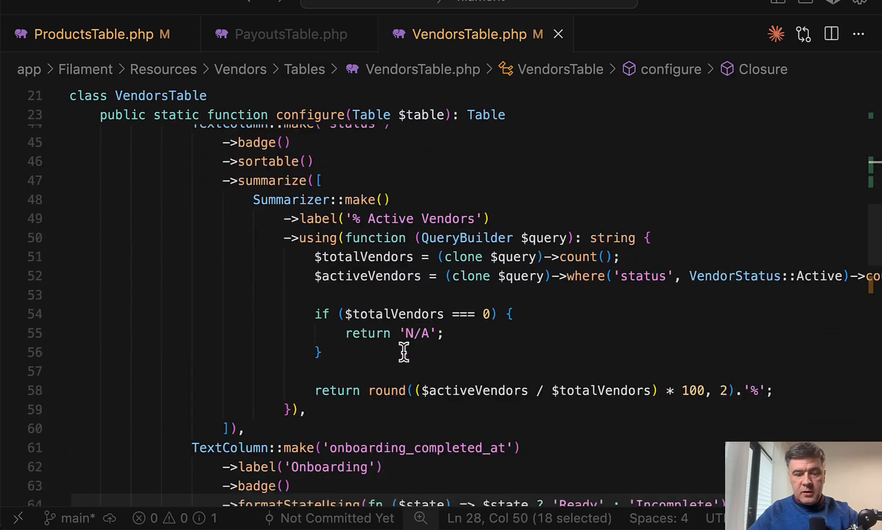
scroll("down", 3)
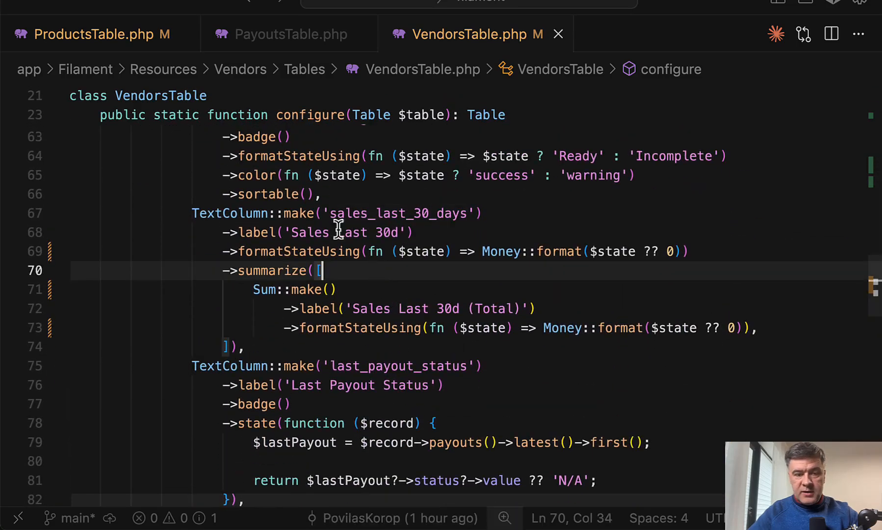
mouse_move(491, 369)
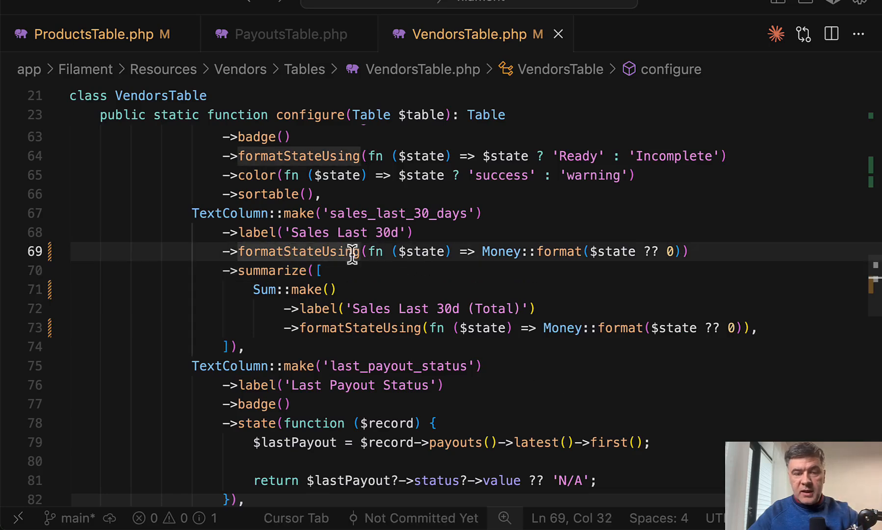
left_click(321, 269)
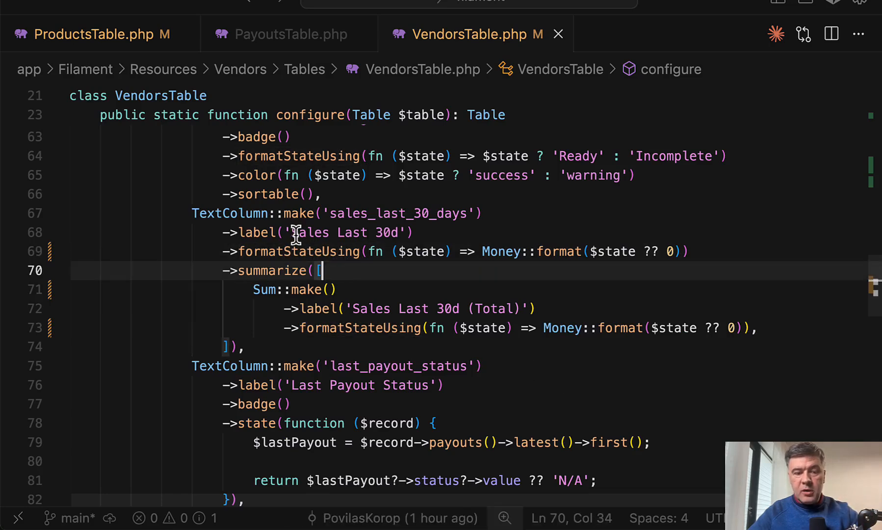
mouse_move(551, 388)
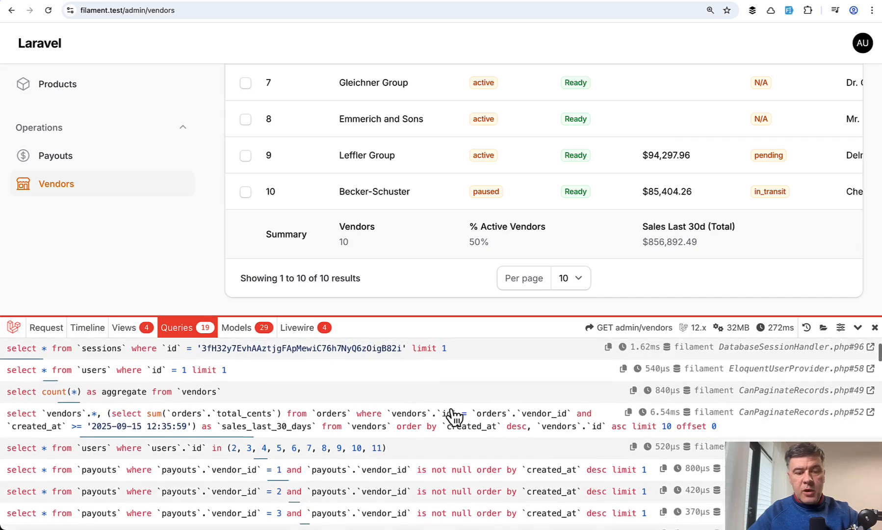
Scroll the Debugbar Queries tab through the withSum subquery and per-vendor payouts queries
scroll("down", 3)
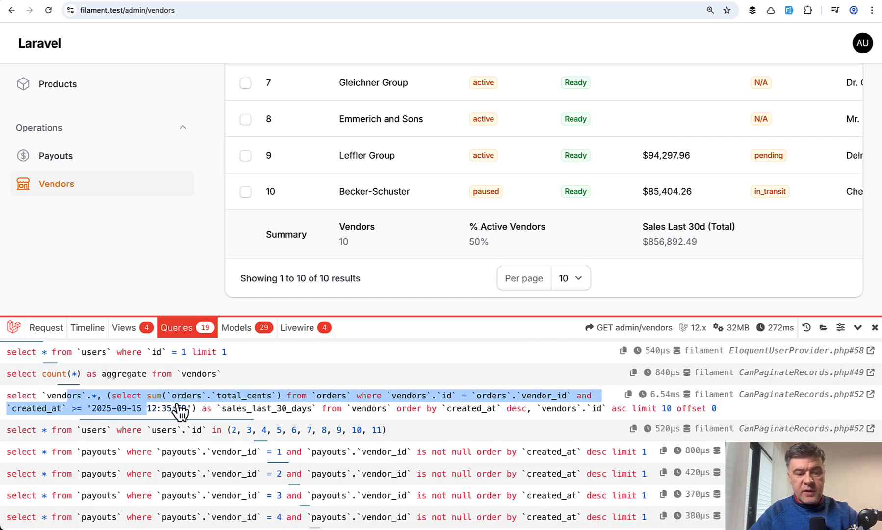
mouse_move(590, 424)
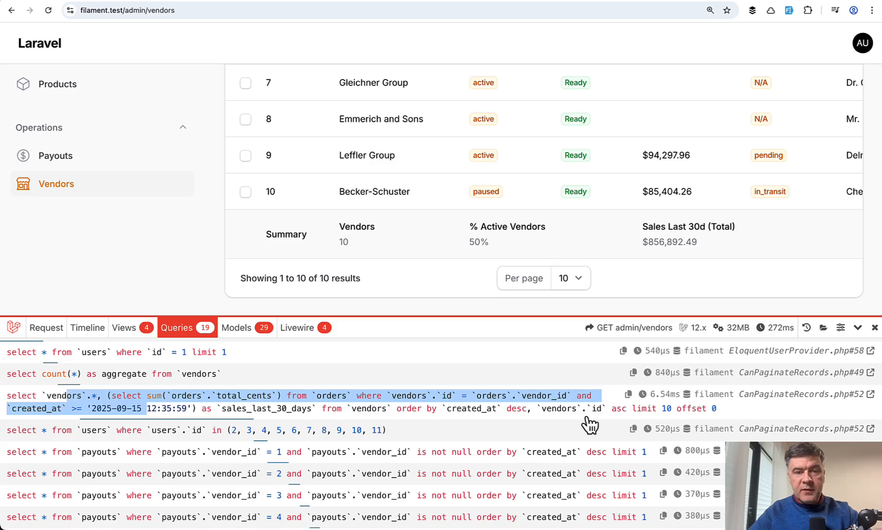
mouse_move(291, 409)
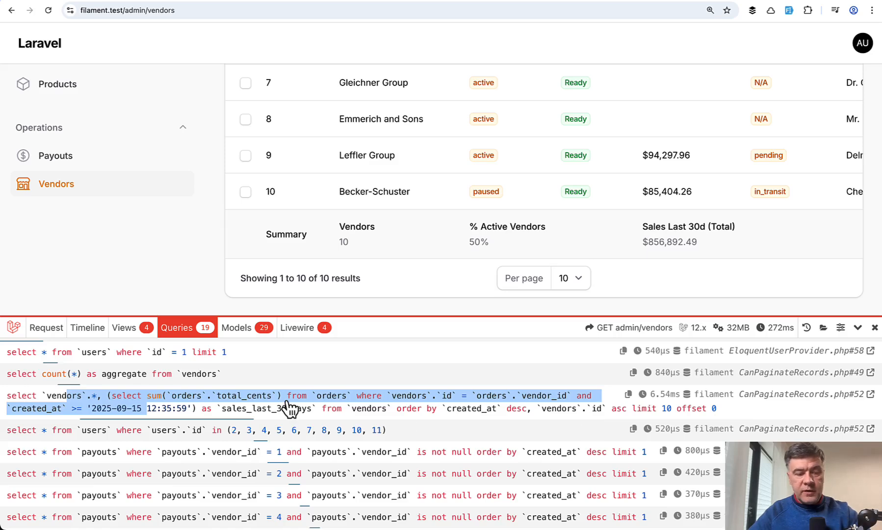
scroll("down", 3)
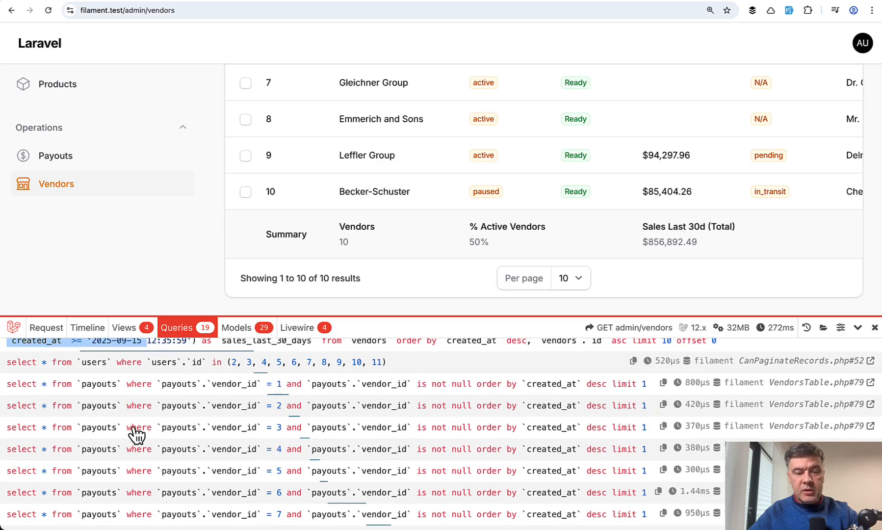
mouse_move(447, 400)
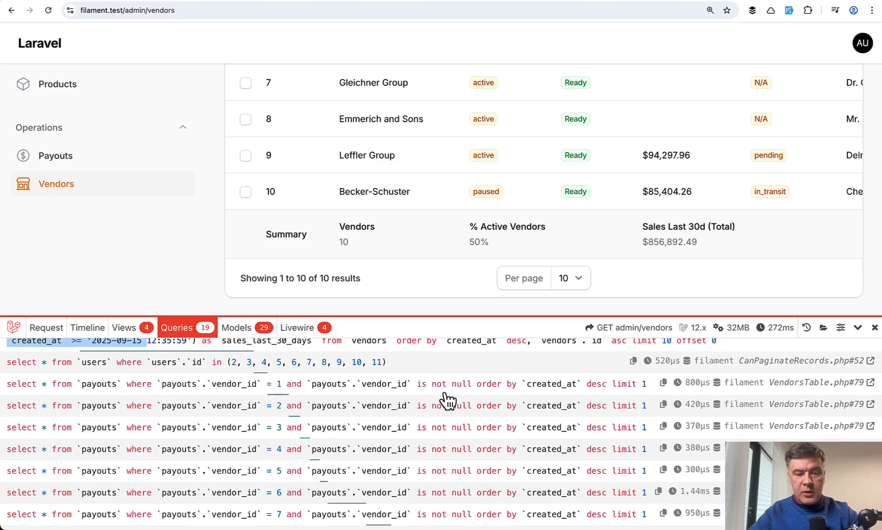
scroll("down", 3)
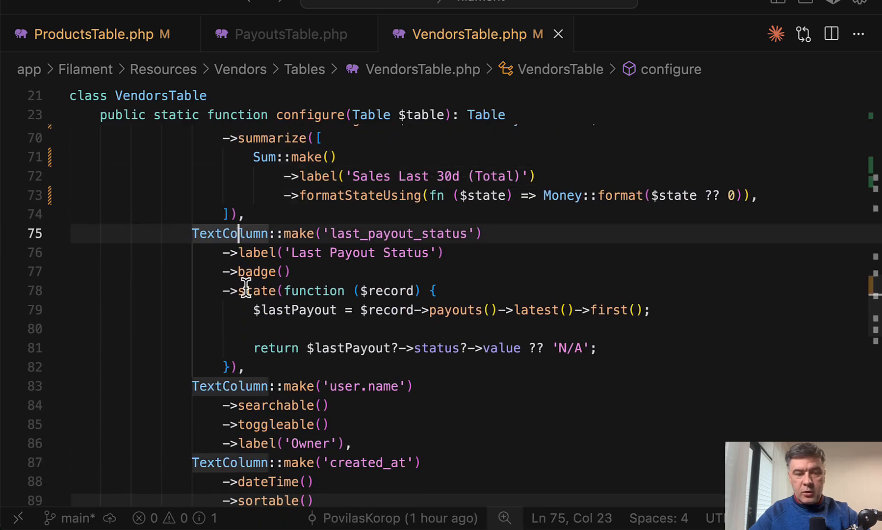
Chain ->with(['payouts' => fn ($query) => $query->latest()->limit(1)]) after withSum in modifyQueryUsing
left_click(311, 310)
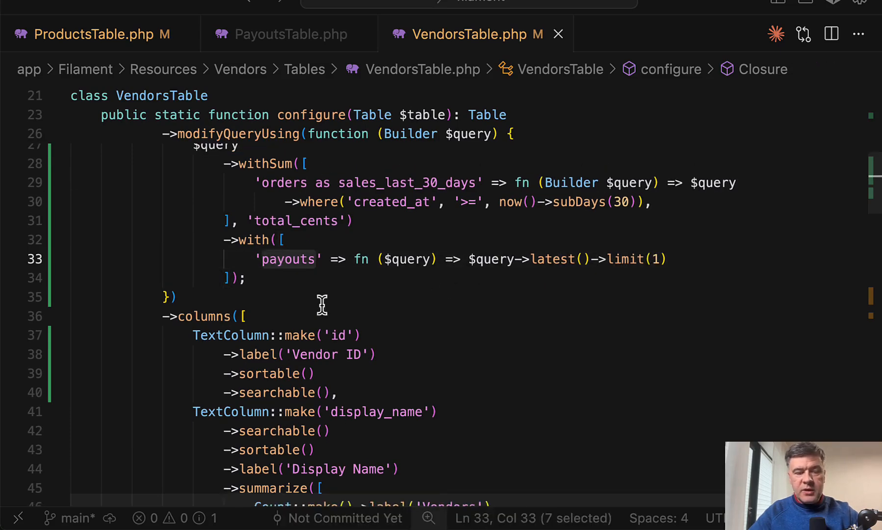
scroll("down", 3)
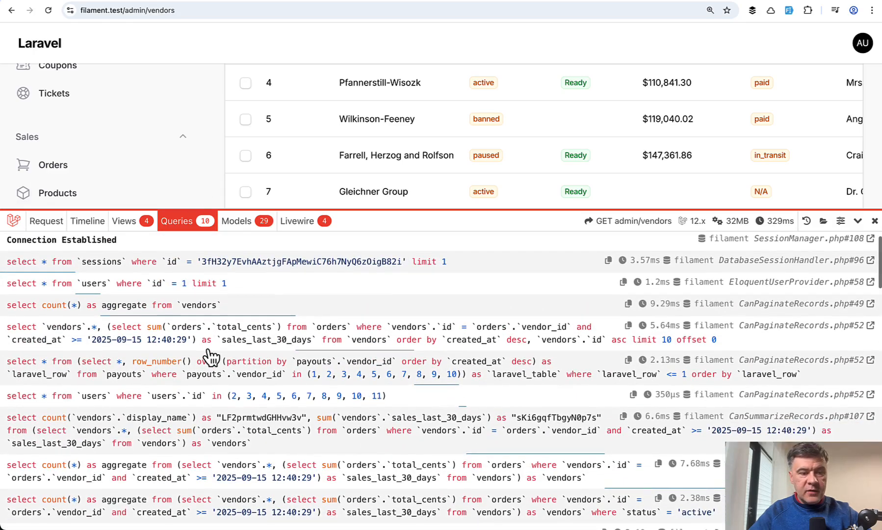
Check the Queries tab for the single row_number payouts query replacing ten lookups
scroll("down", 3)
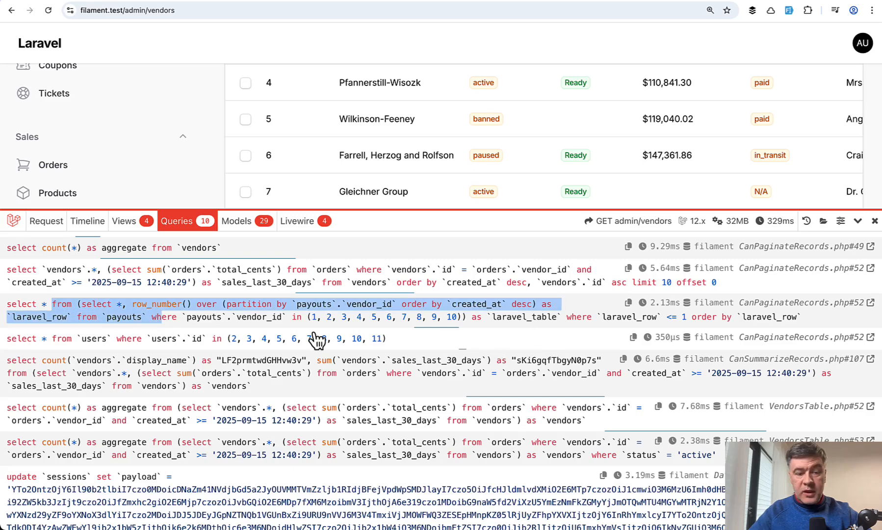
mouse_move(586, 354)
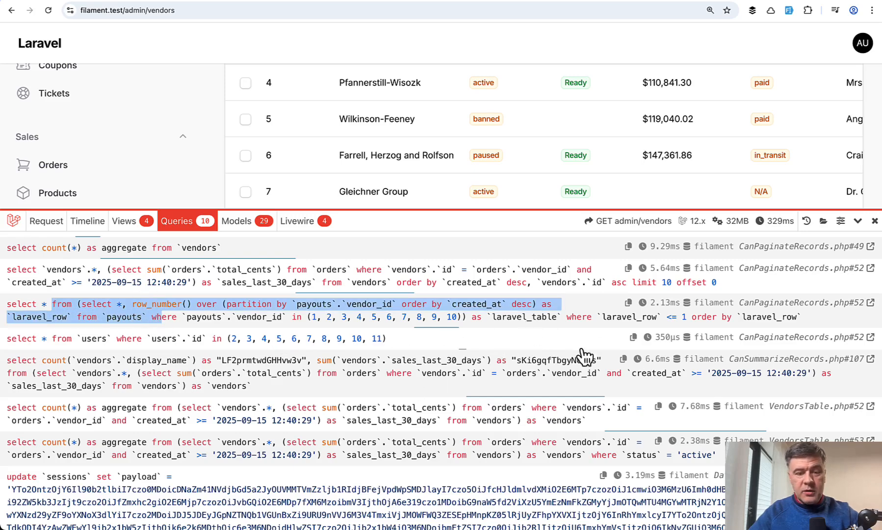
mouse_move(478, 355)
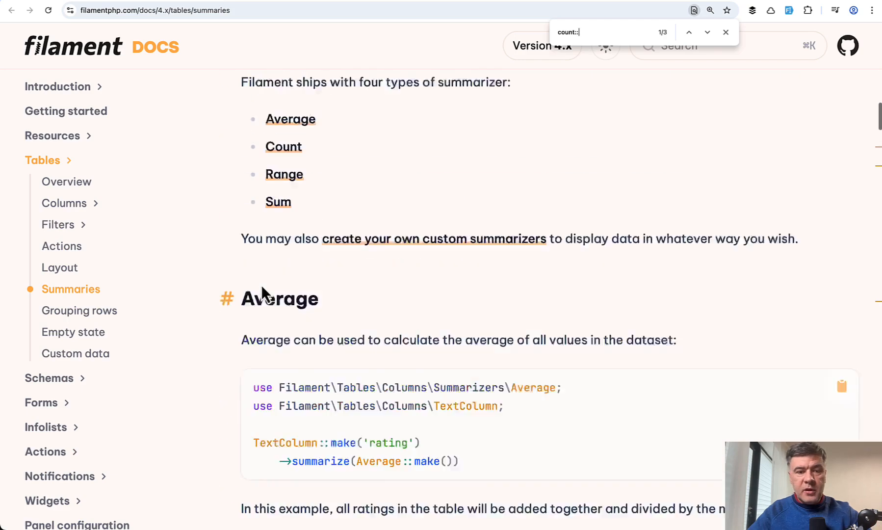
Scroll the Filament 4.x table summaries docs to the summarizer types and Average section
scroll("up", 3)
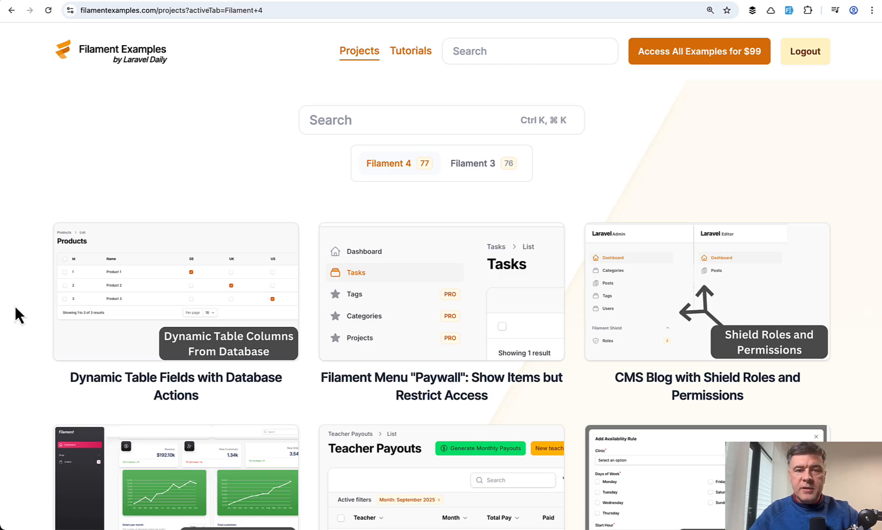
Scroll through the Filament 4 project cards like Kanban Board and Google Maps, then back to top
scroll("down", 3)
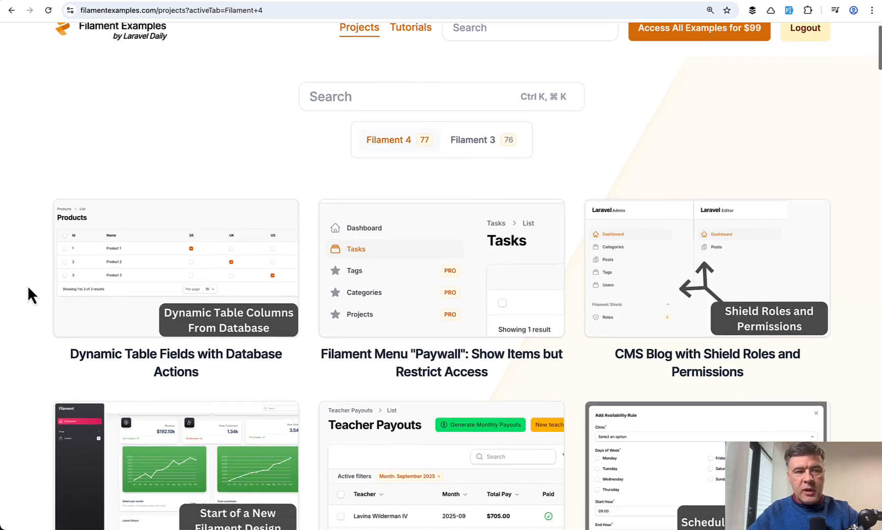
scroll("down", 3)
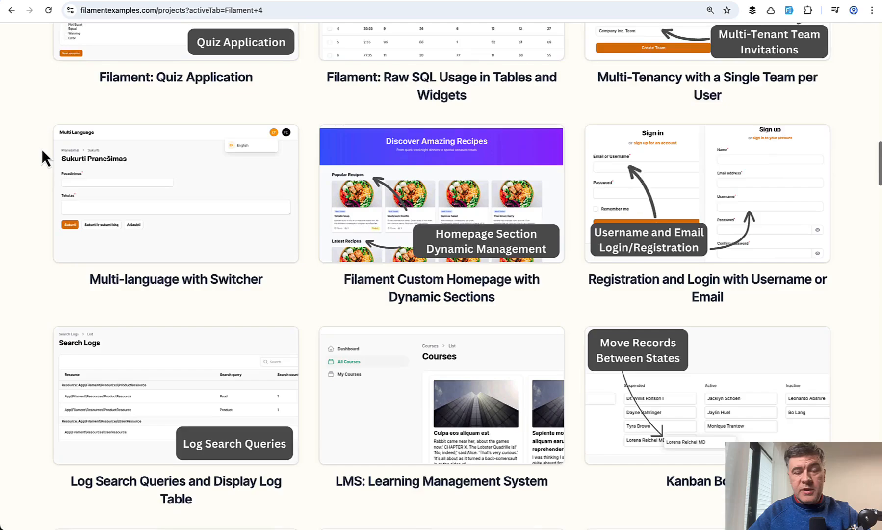
scroll("down", 3)
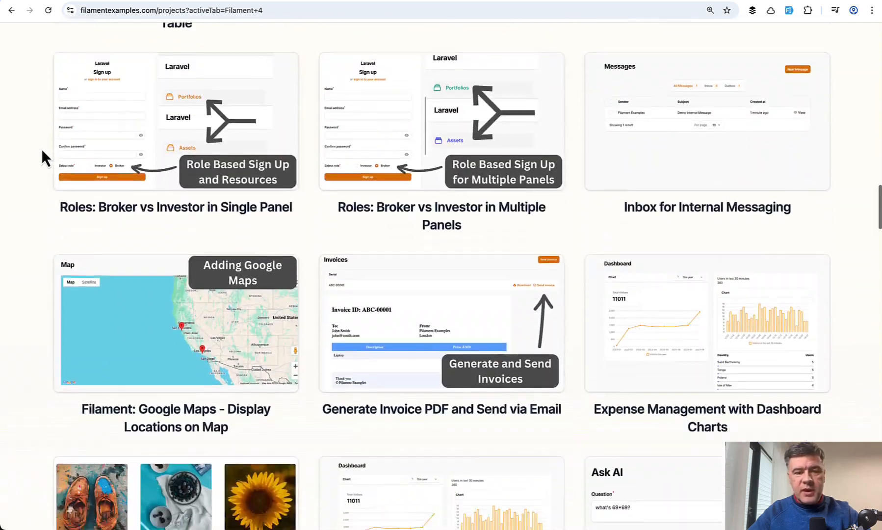
scroll("up", 3)
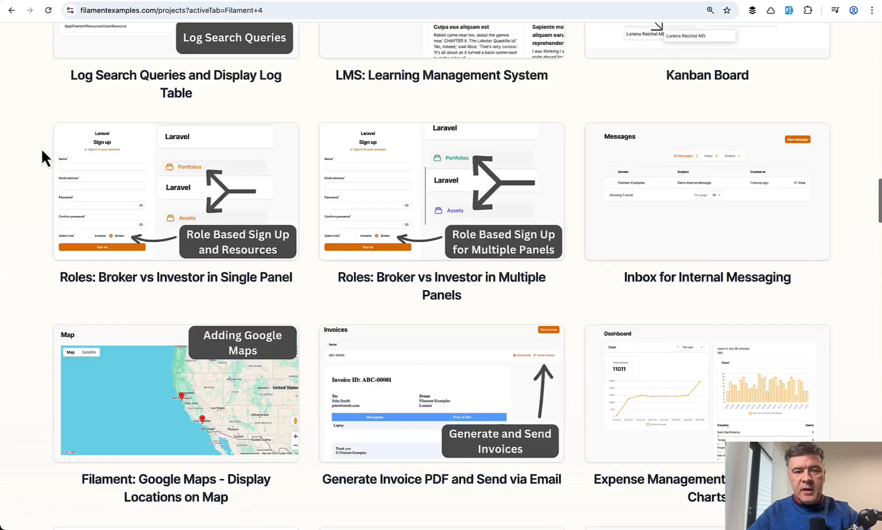
scroll("up", 3)
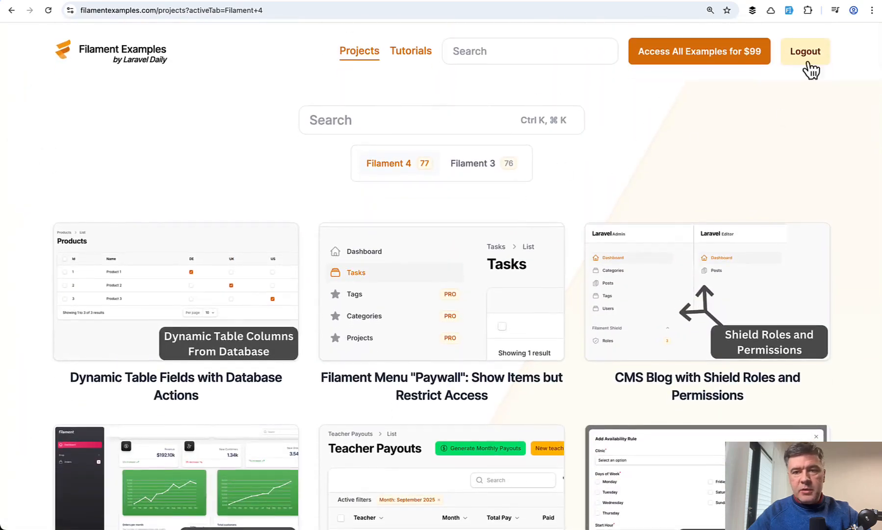
mouse_move(784, 142)
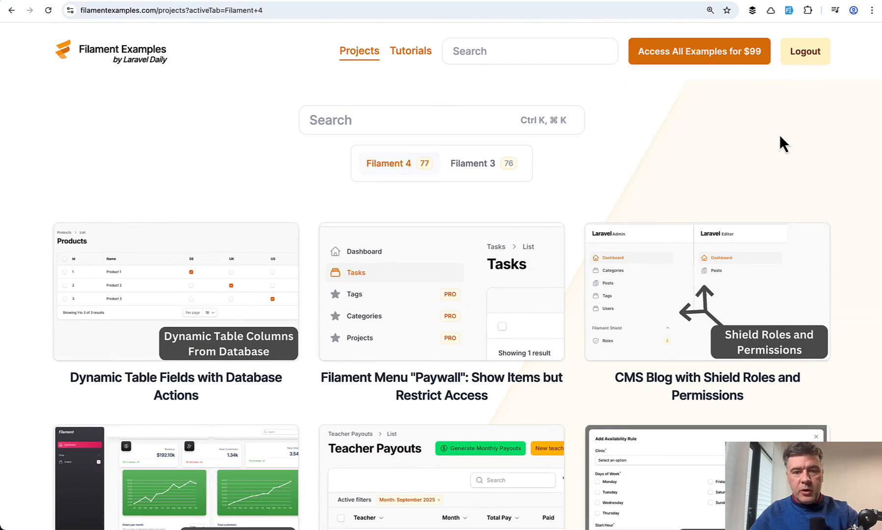
mouse_move(722, 190)
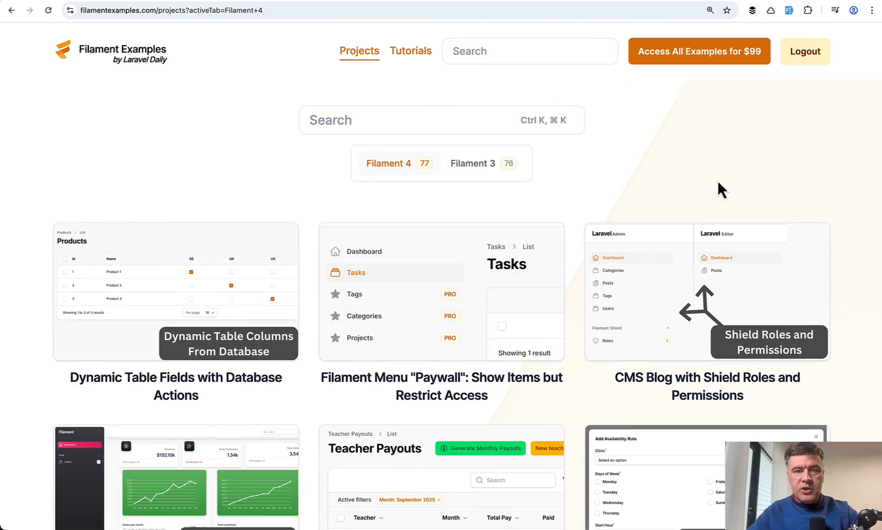